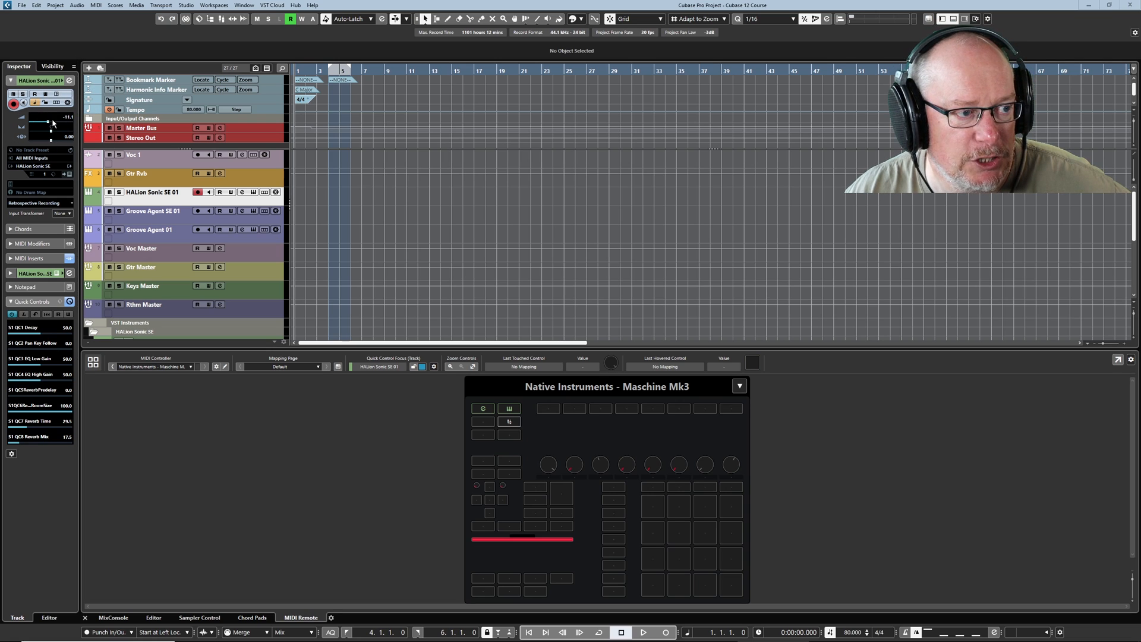
Open the Maschine Mk3 surface editor in MIDI Remote, focused on HALion Sonic SE.
left_click_drag(51, 120, 51, 118)
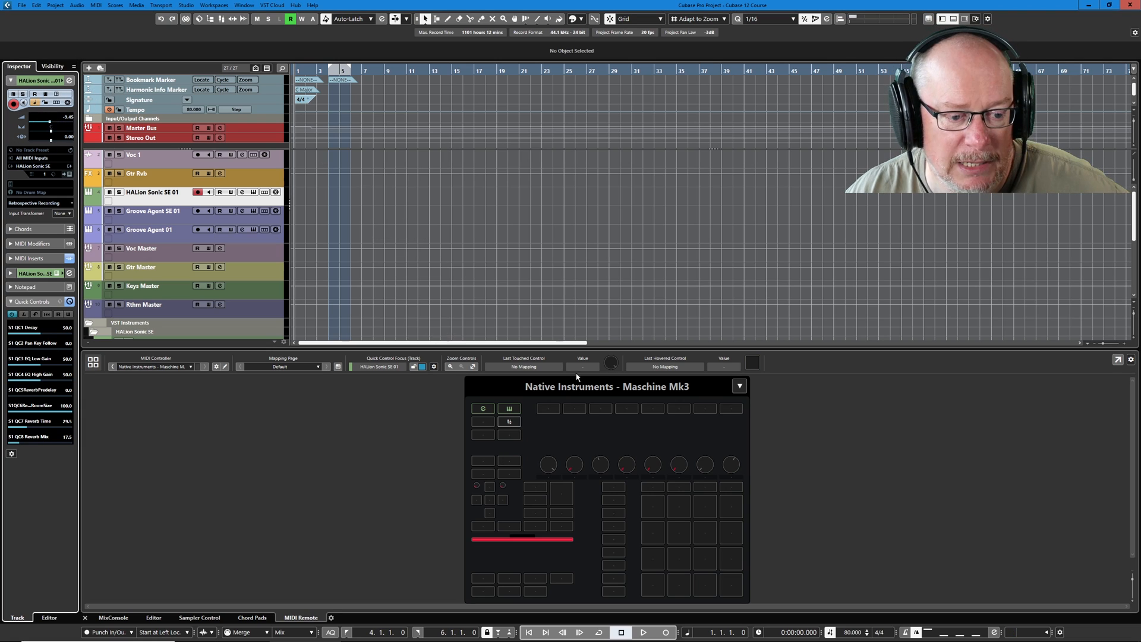
mouse_move(547, 464)
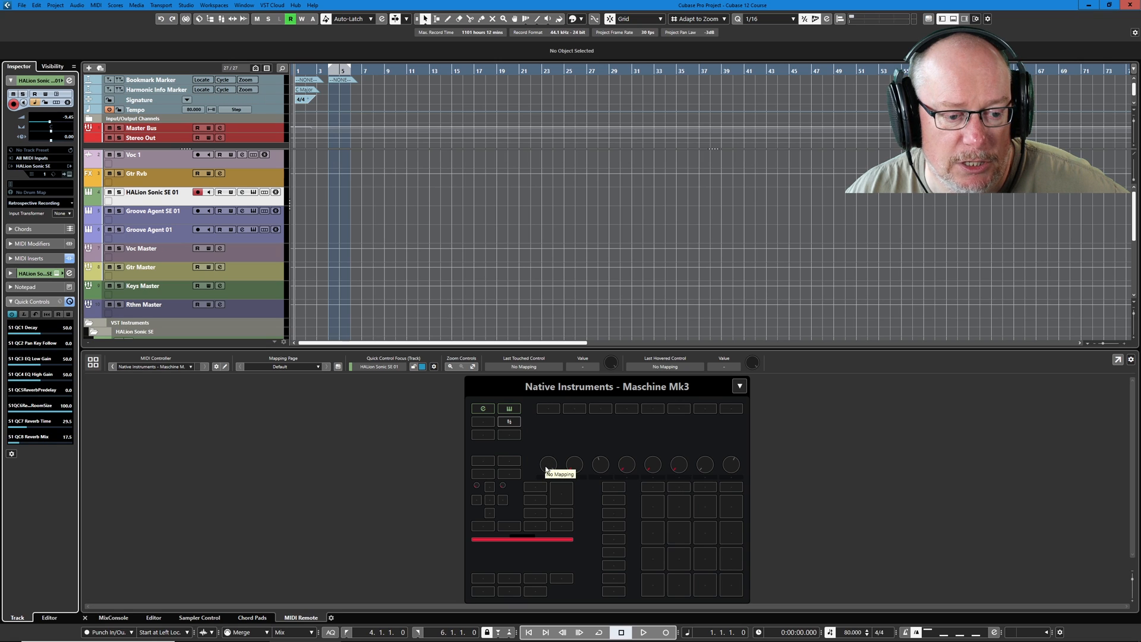
mouse_move(518, 509)
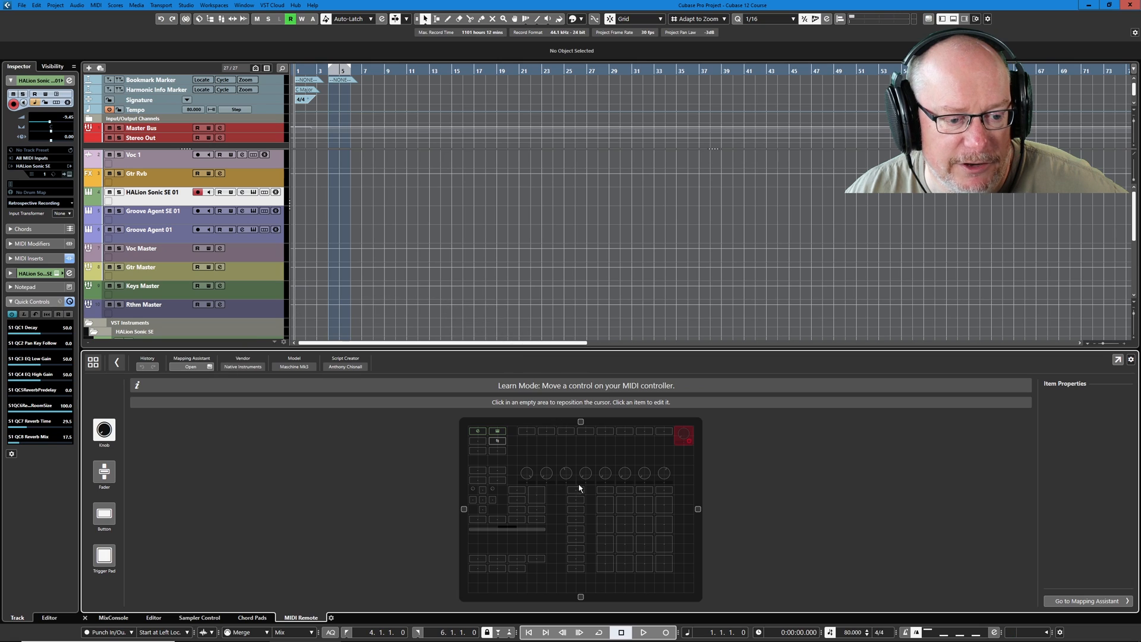
Select knob 1 to view its Item Properties: Control Change, channel 1, CC 70.
left_click(529, 473)
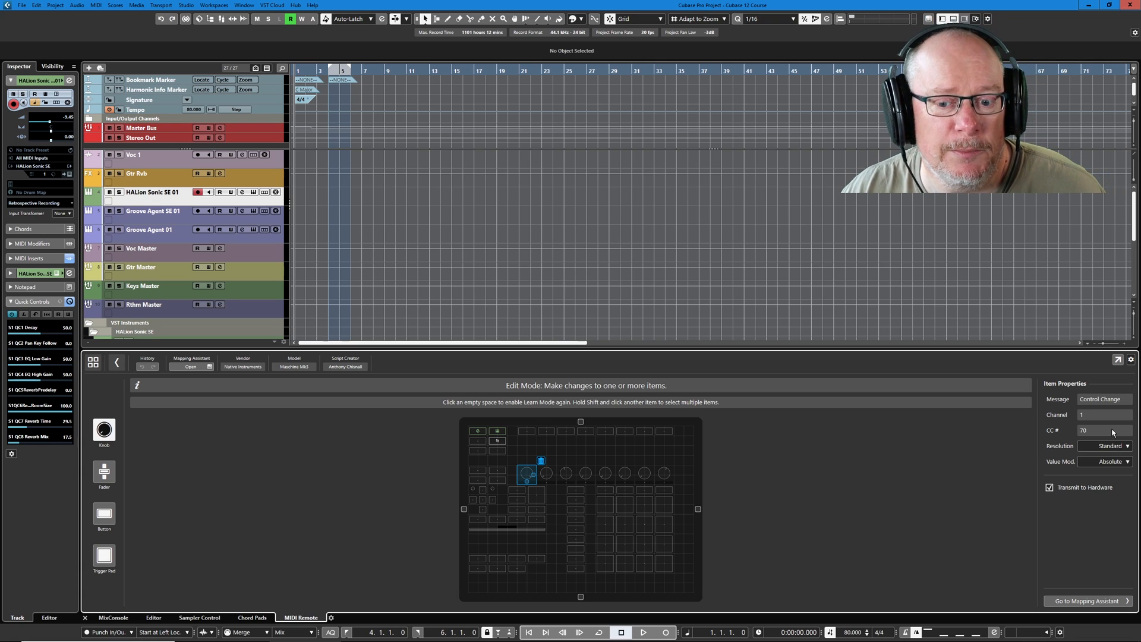
left_click(1113, 445)
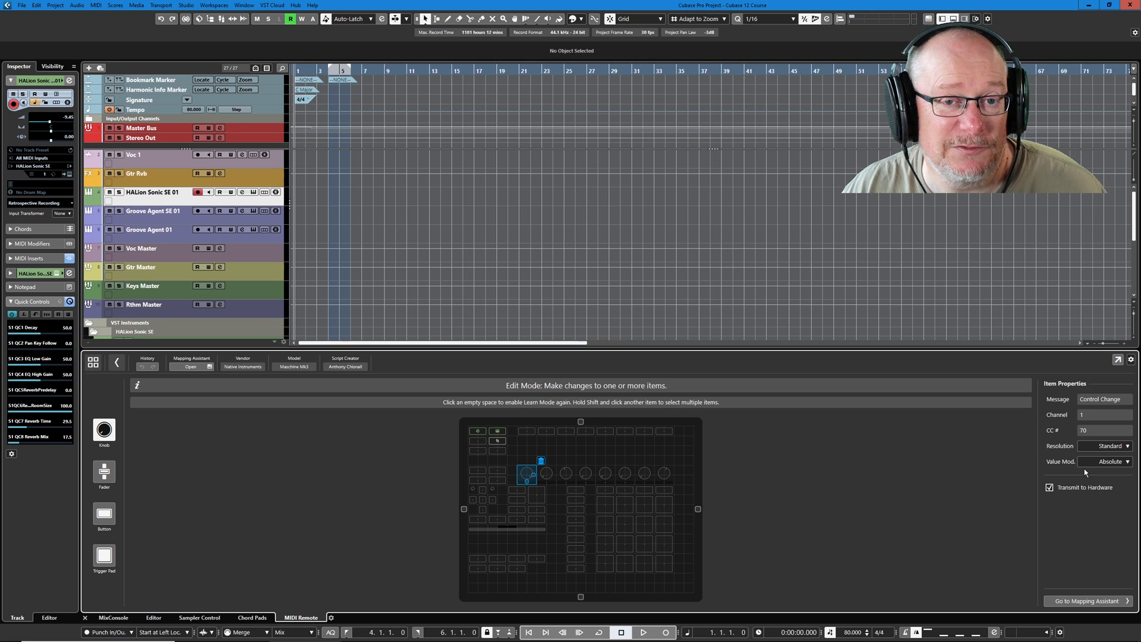
left_click(1106, 445)
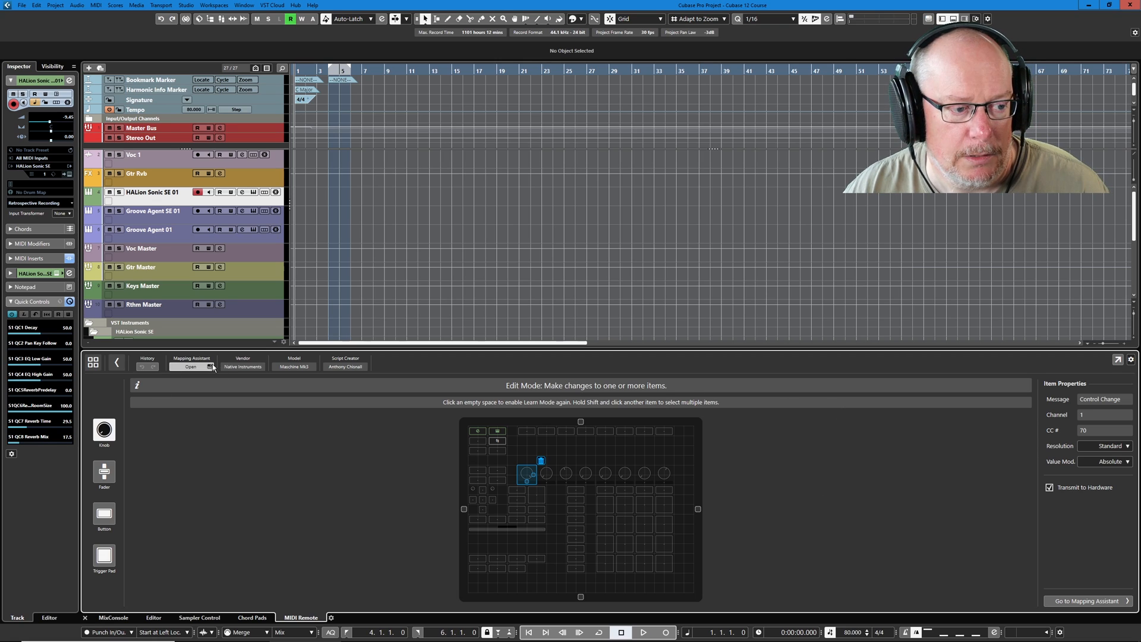
left_click(209, 367)
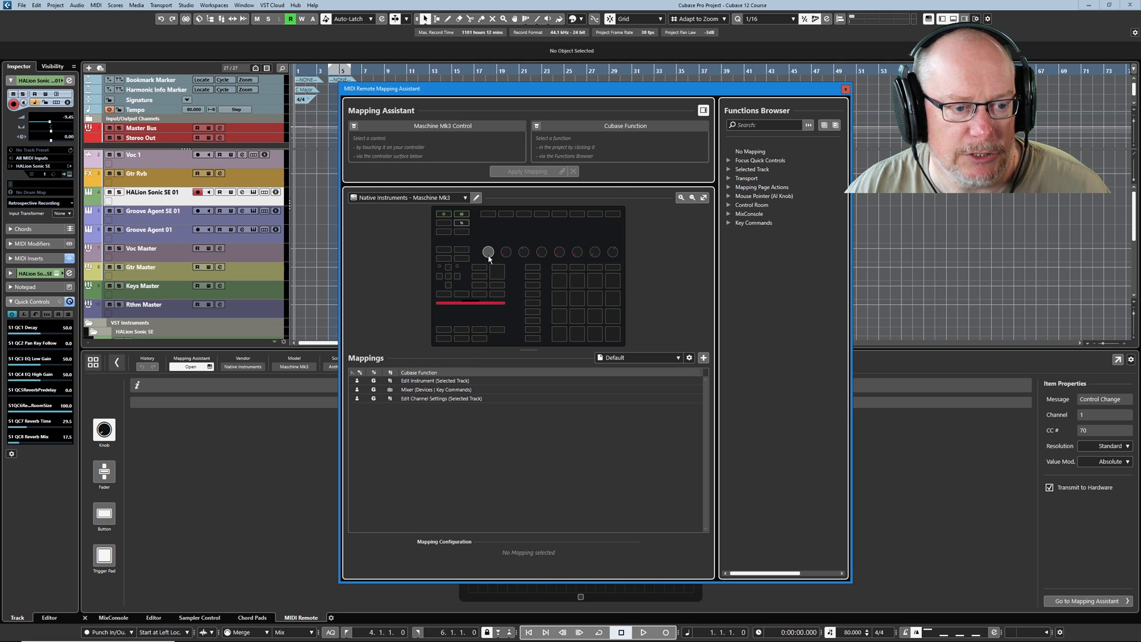
left_click(488, 251)
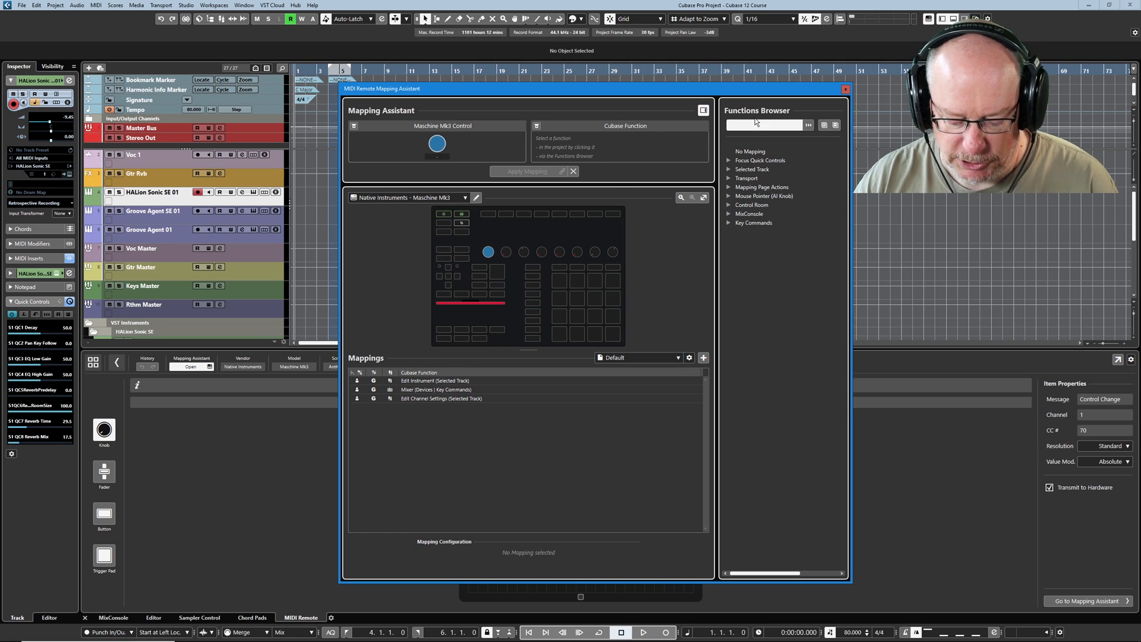
type("vol")
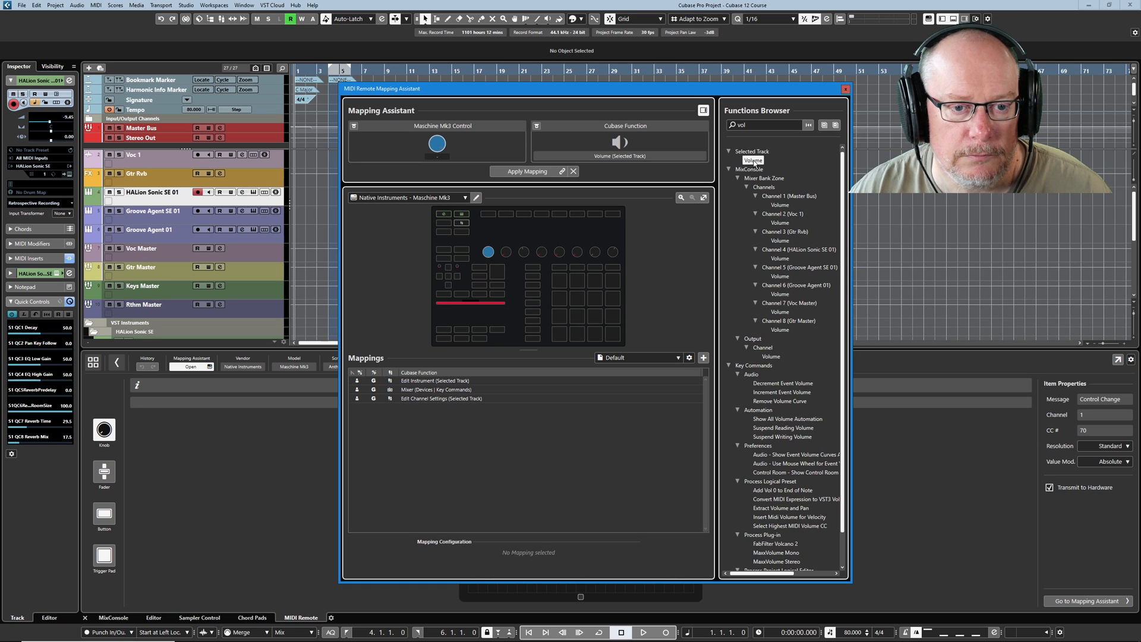
left_click(527, 171)
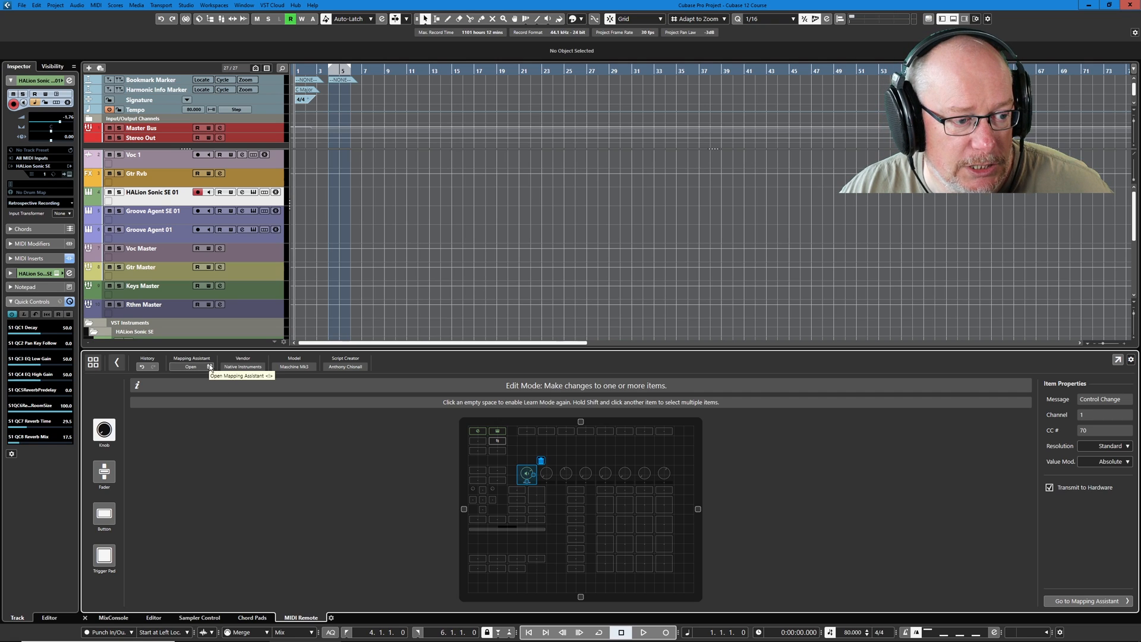
Map knob 1 to Volume (HALion Sonic SE 01) in the Mapping Assistant.
left_click(209, 367)
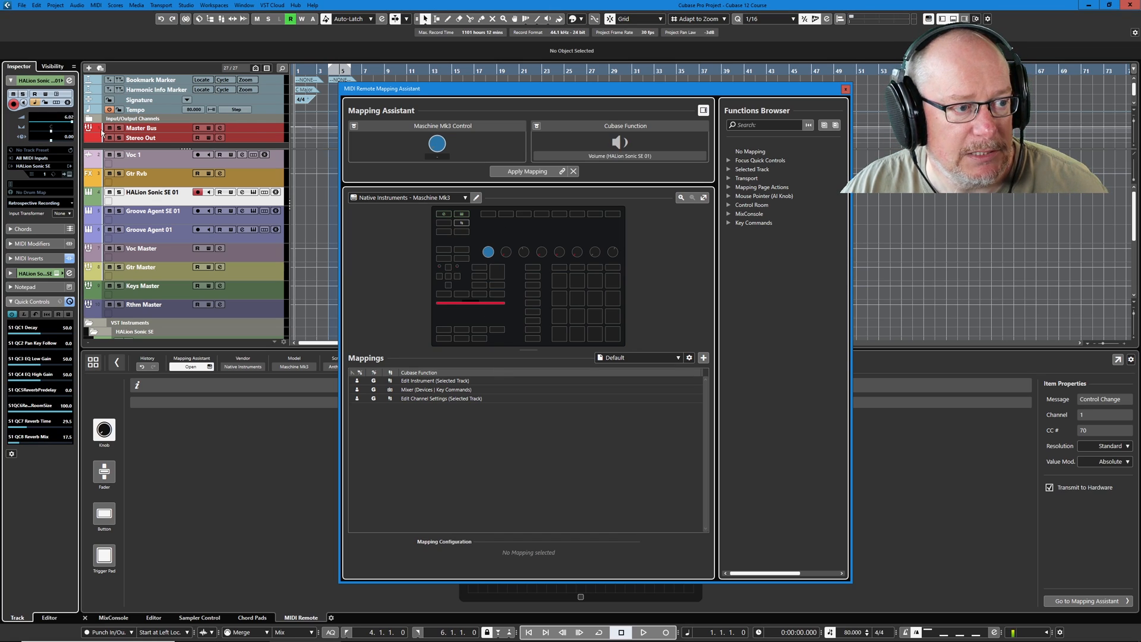
mouse_move(583, 137)
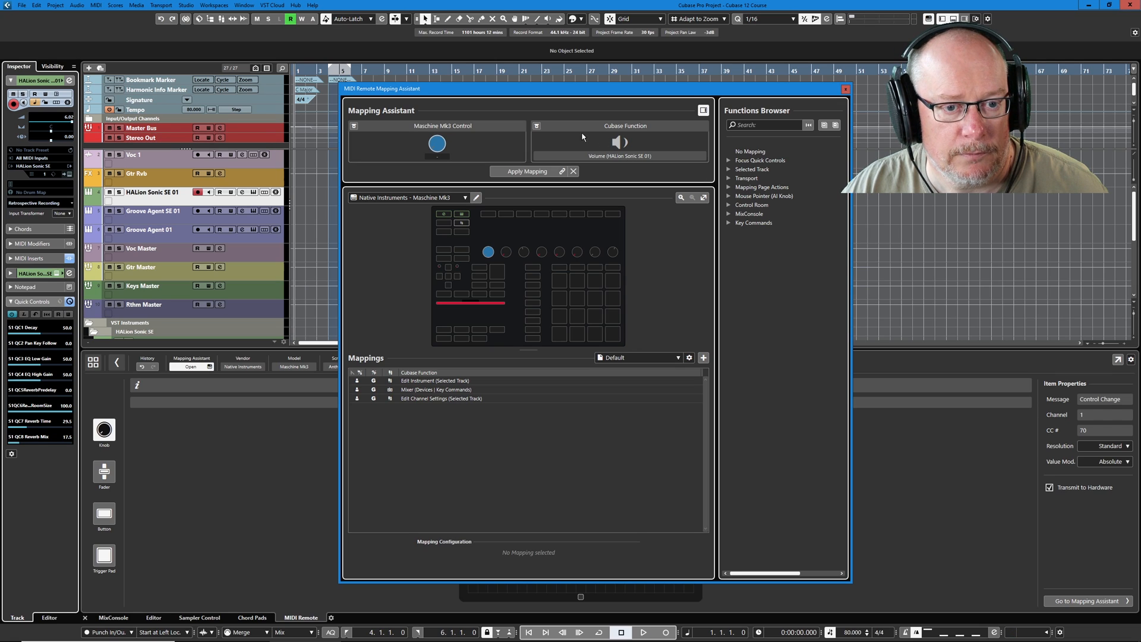
left_click(528, 171)
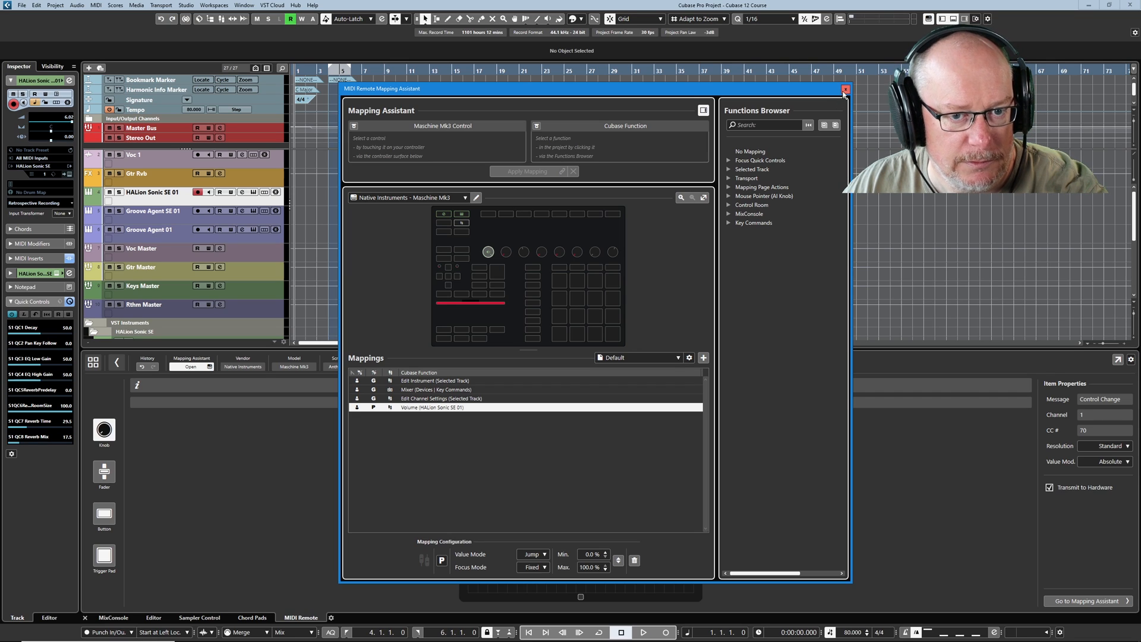
Close the Mapping Assistant and keep knob 1's Value Mode on Absolute.
left_click(845, 90)
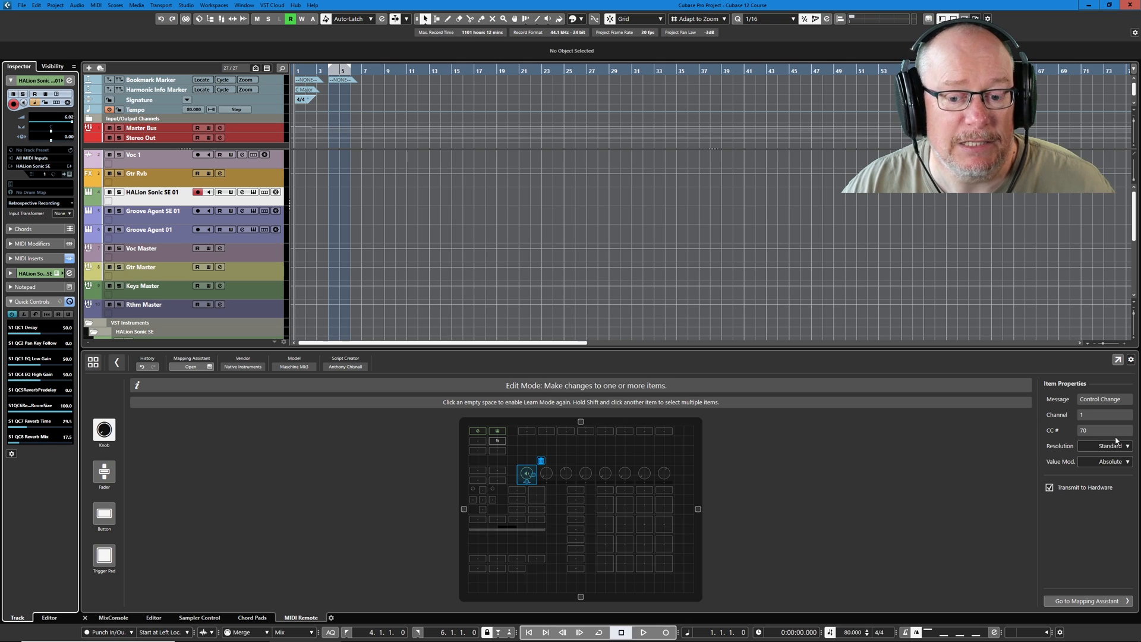
left_click(1104, 462)
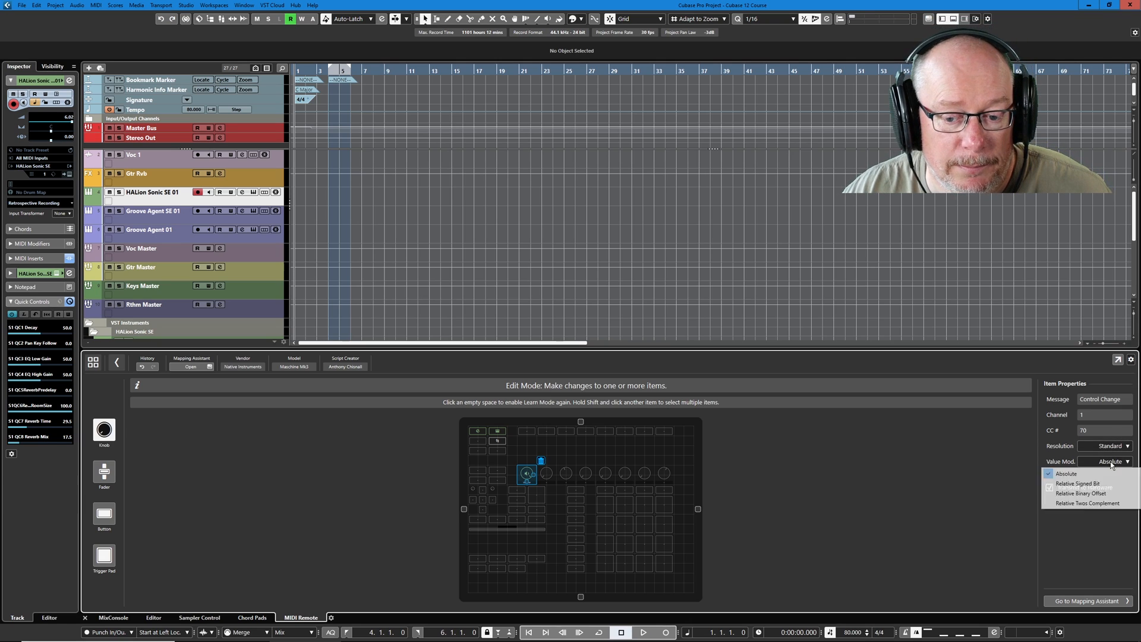
left_click(1064, 473)
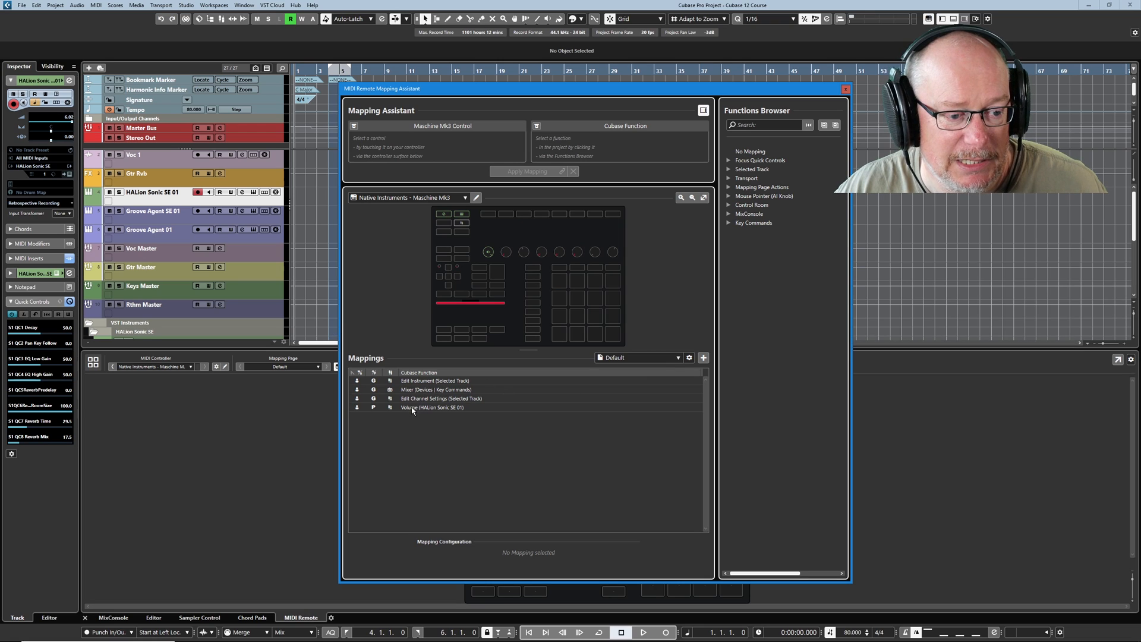
Select the HALion Sonic SE 01 volume mapping and show the Jump/Pickup/Scaled/Toggle explanations.
left_click(433, 407)
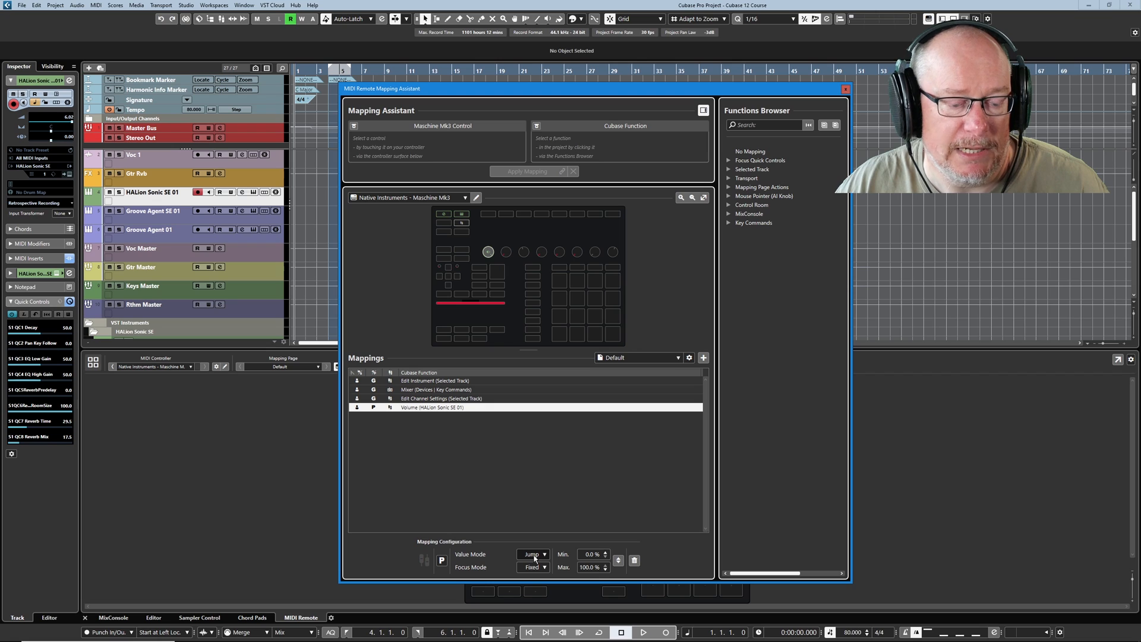
left_click(531, 554)
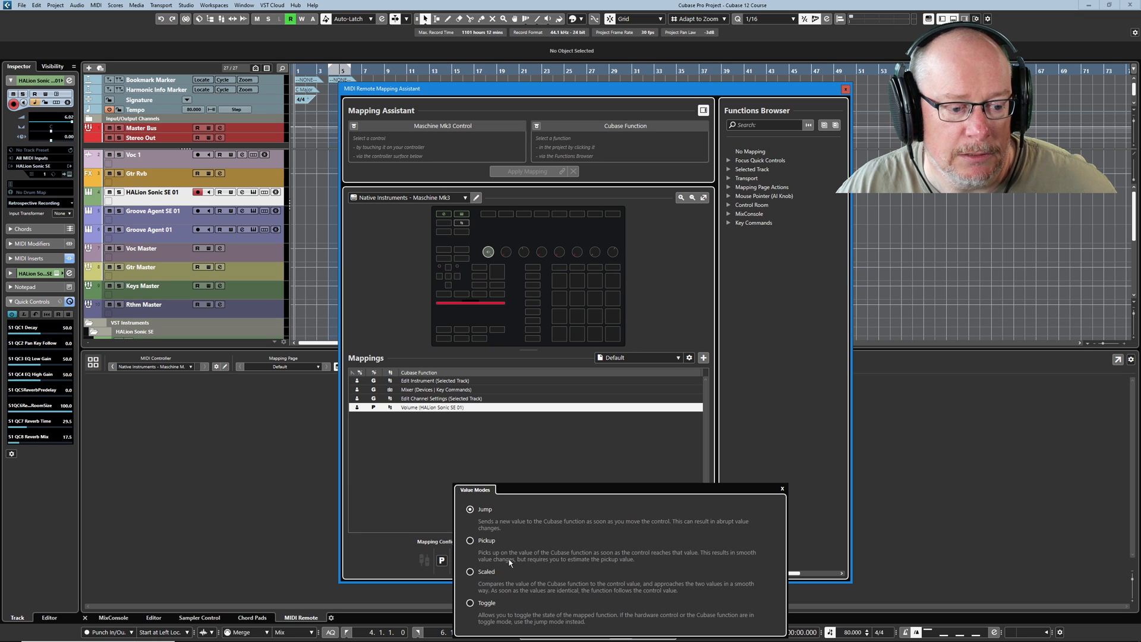
mouse_move(470, 591)
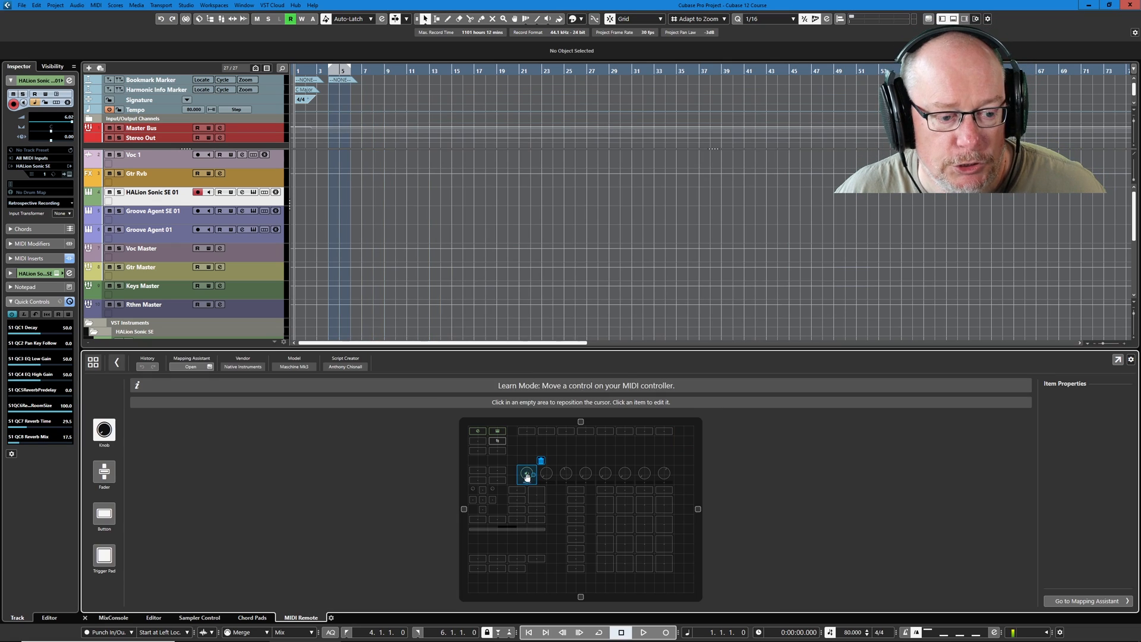
Remap knob 1 to Selected Track > Volume, found by searching 'vol'.
left_click(526, 474)
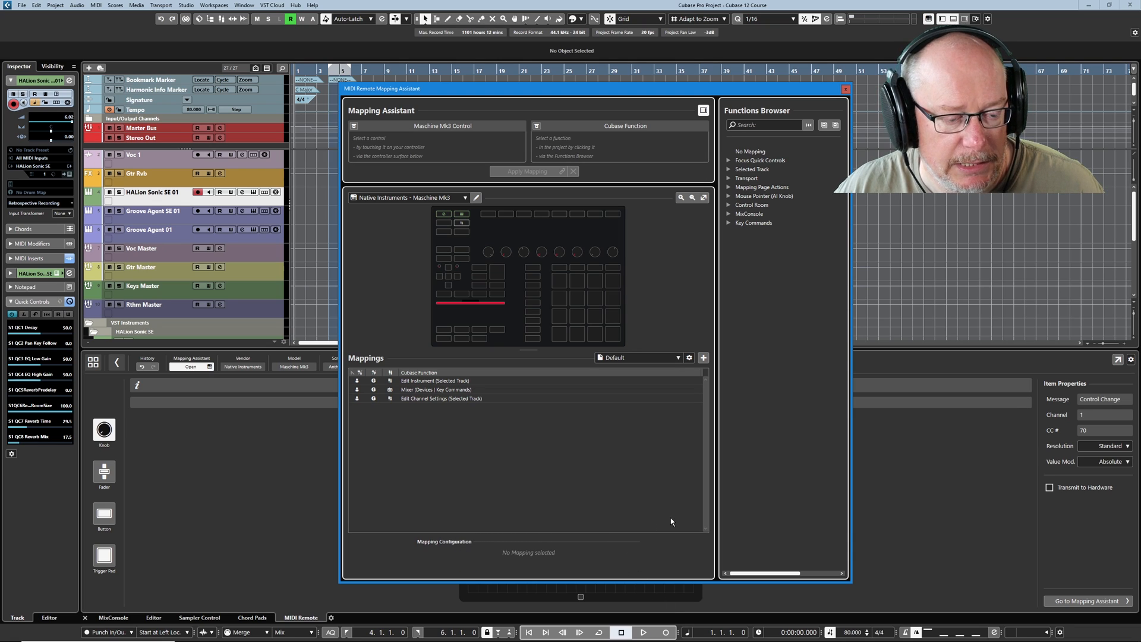
left_click(487, 251)
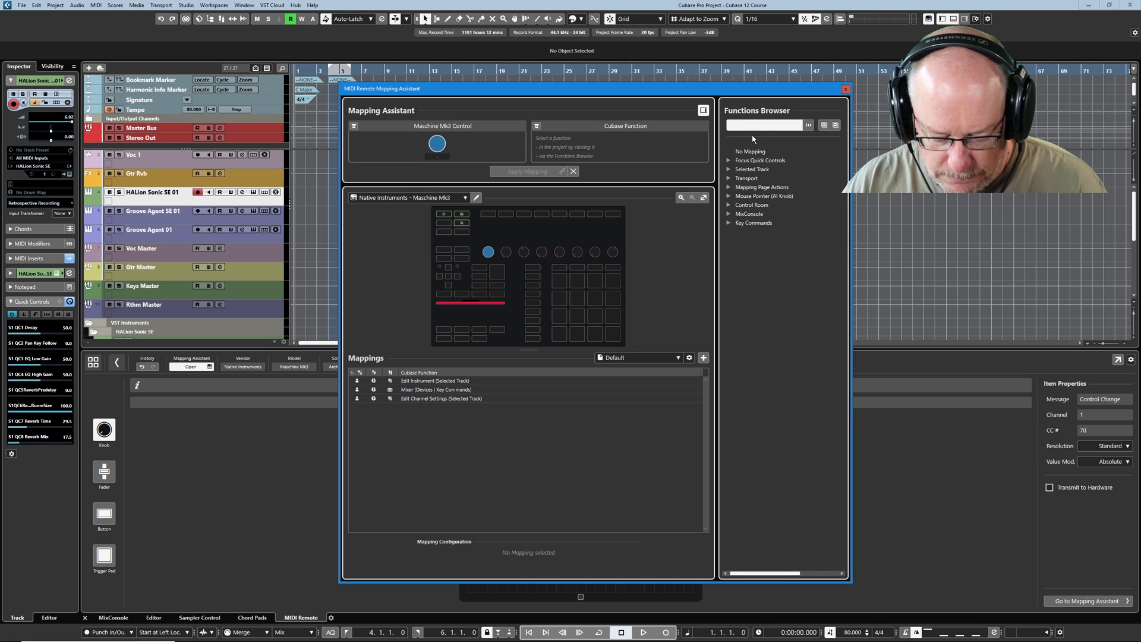
type("vol")
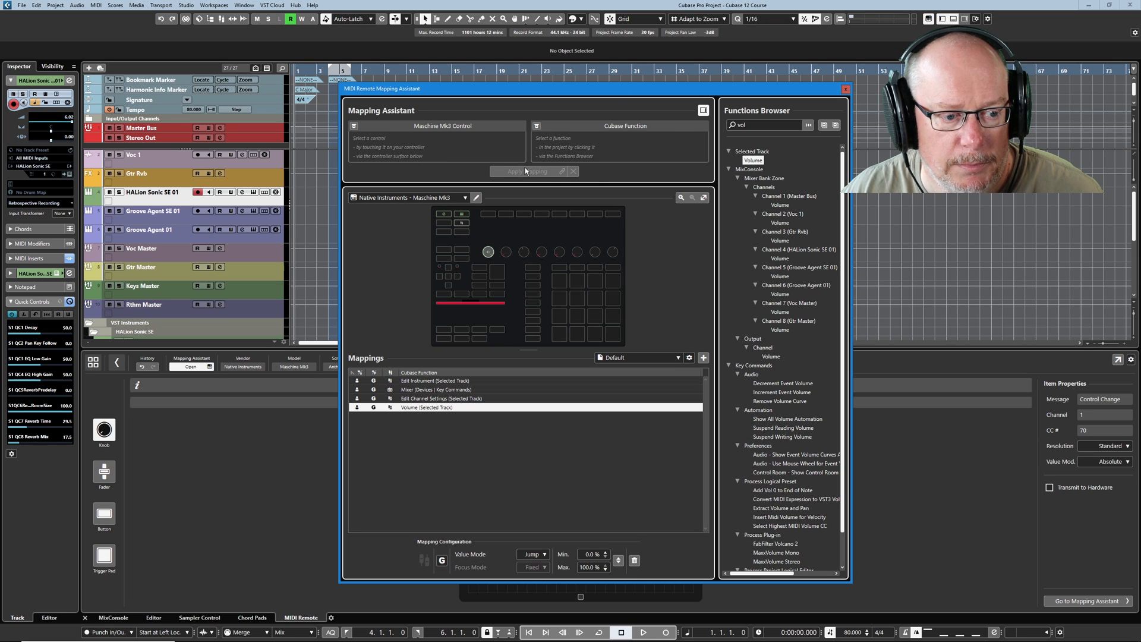
left_click(844, 89)
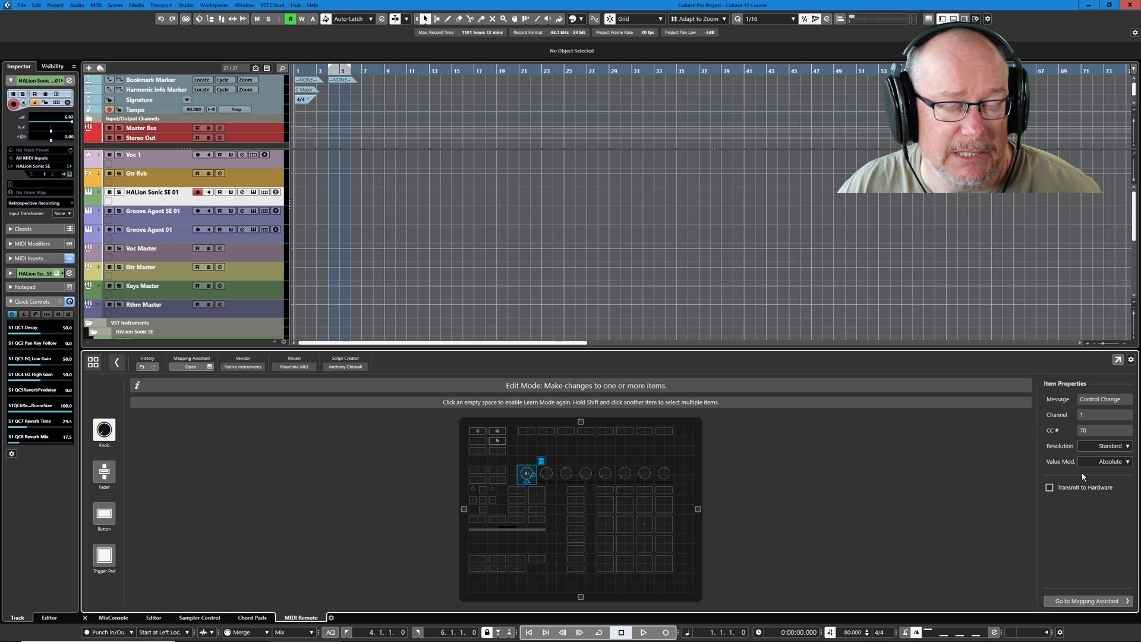
mouse_move(871, 460)
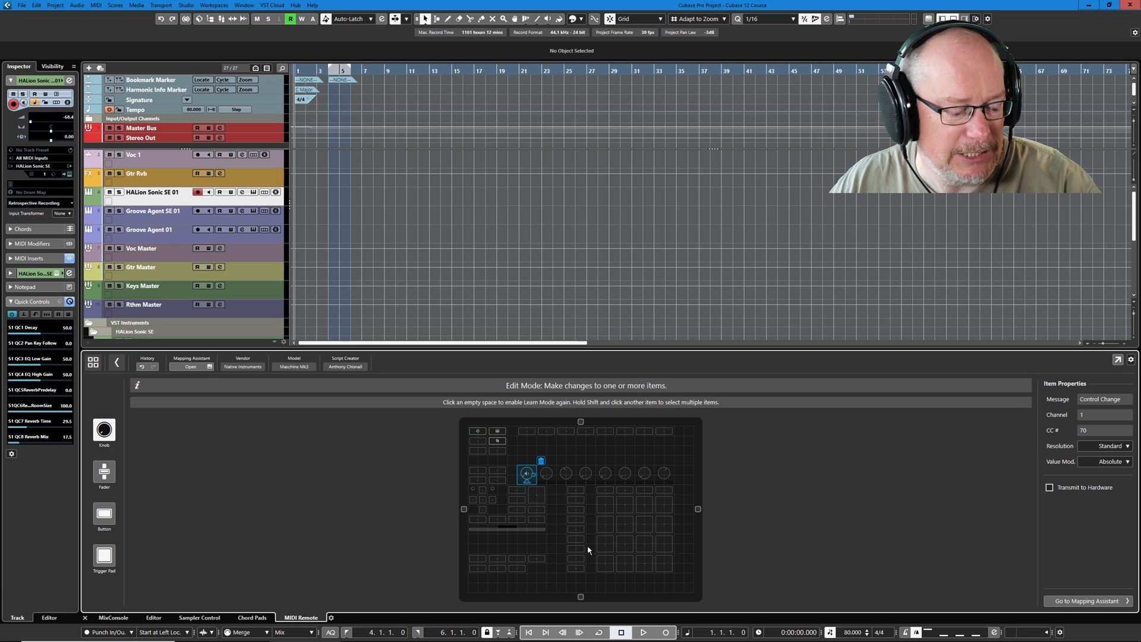
mouse_move(520, 496)
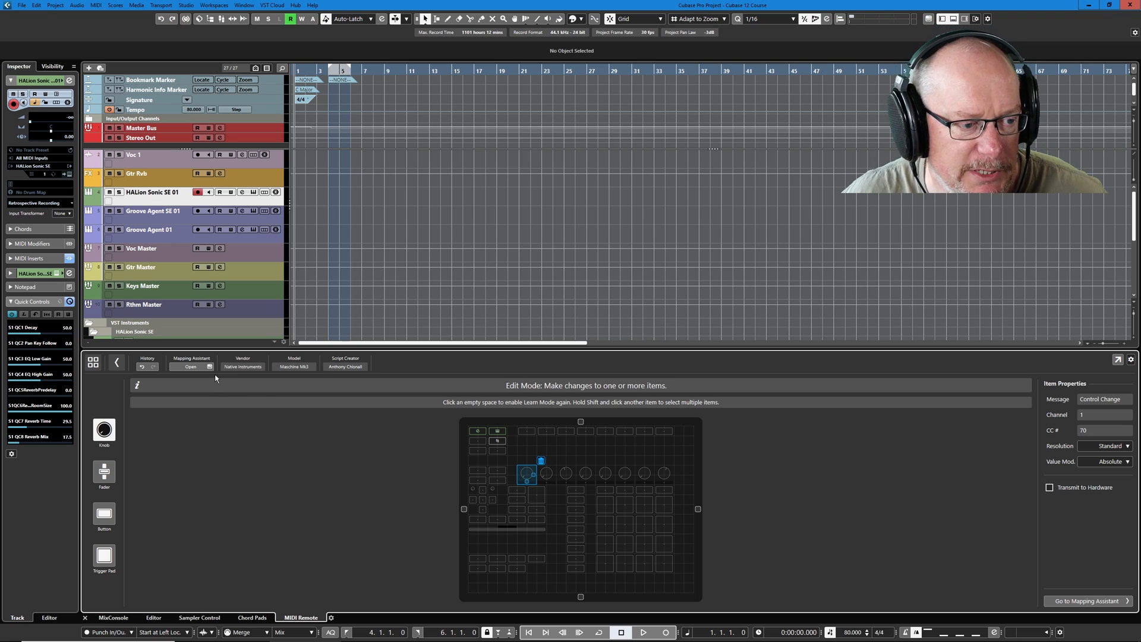
Re-apply knob 1's HALion Sonic SE 01 volume mapping with Pickup value mode.
left_click(190, 366)
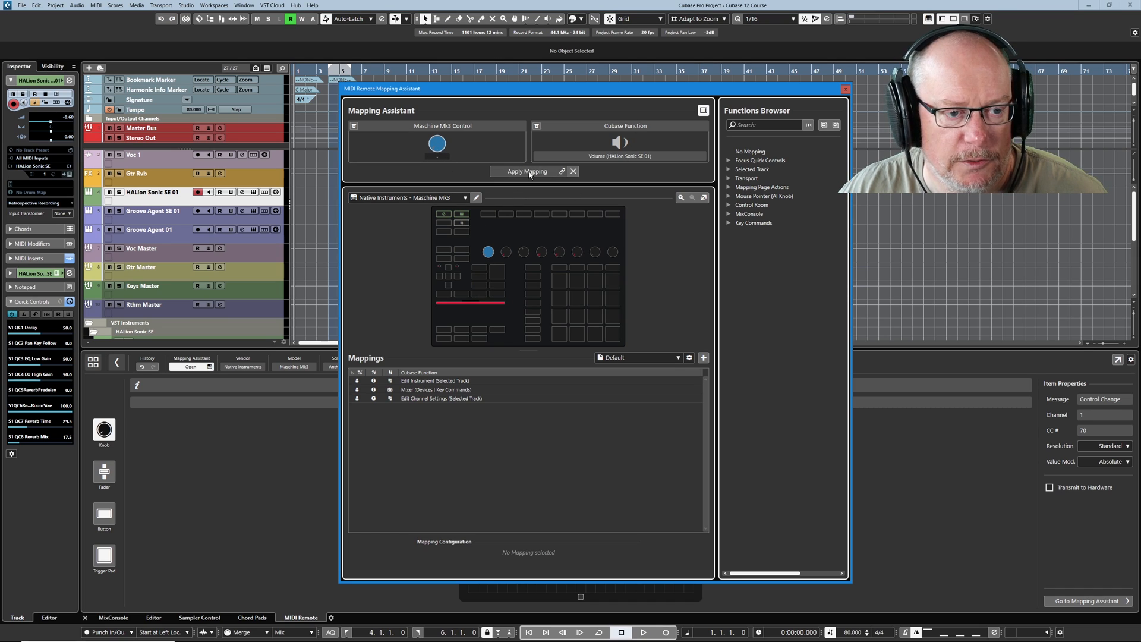
left_click(528, 171)
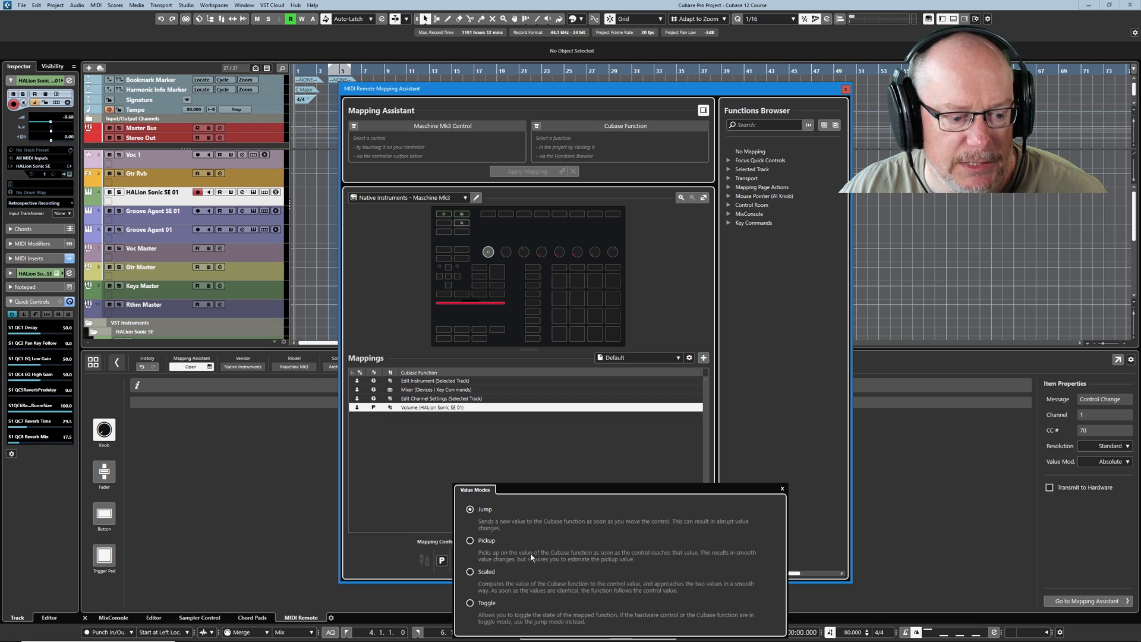
left_click(469, 547)
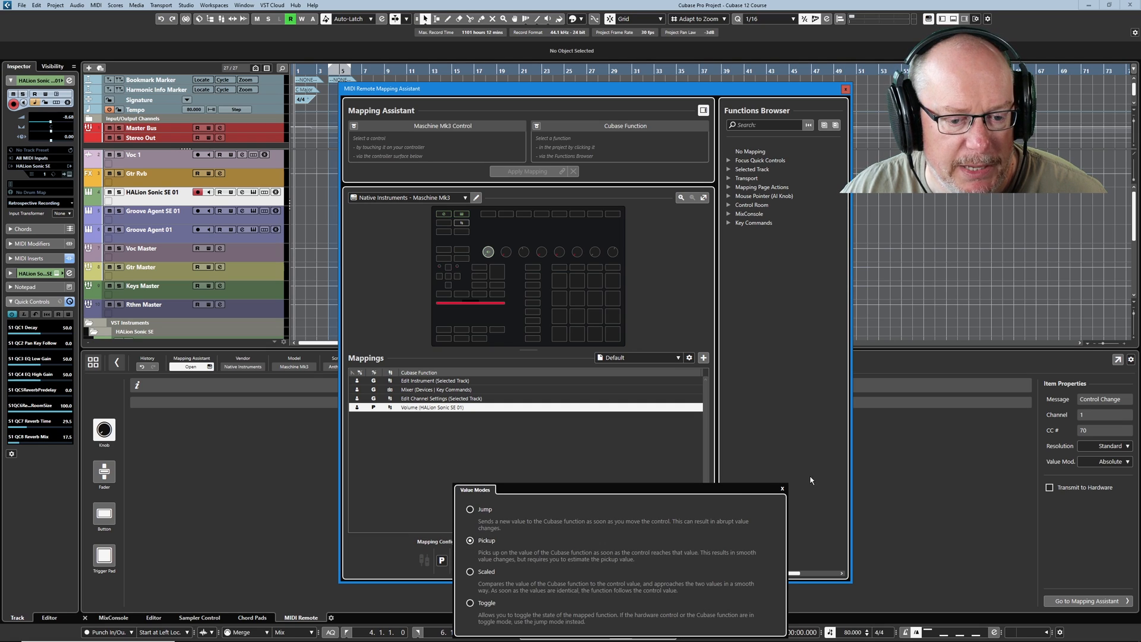
left_click(781, 487)
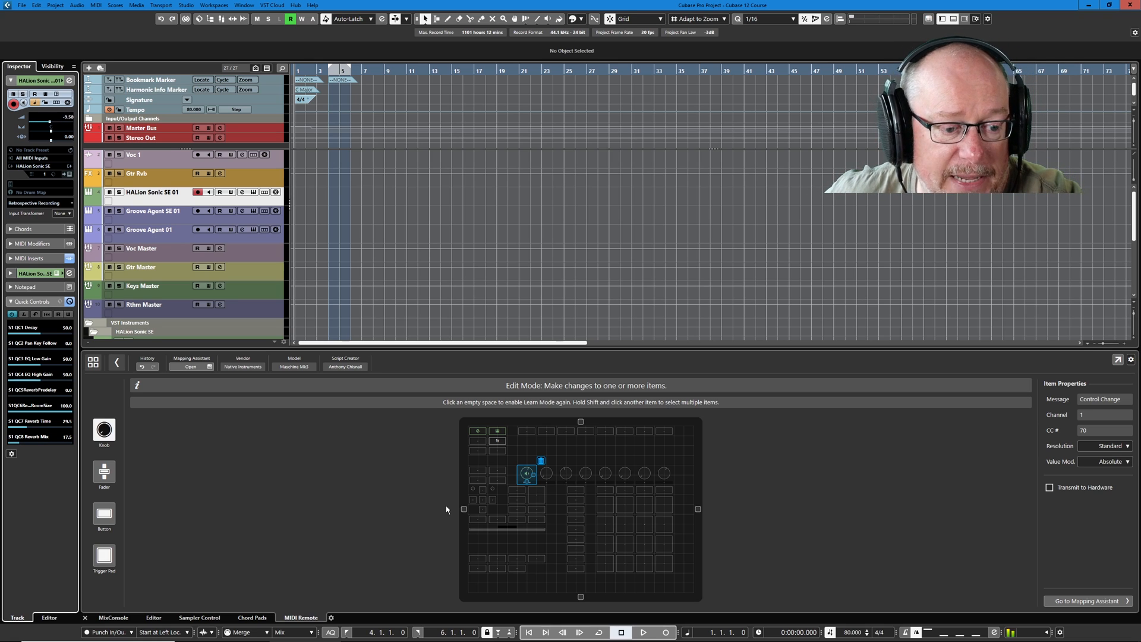
Re-apply knob 1's HALion Sonic SE 01 volume mapping in Jump mode and review the value mode help.
left_click(189, 367)
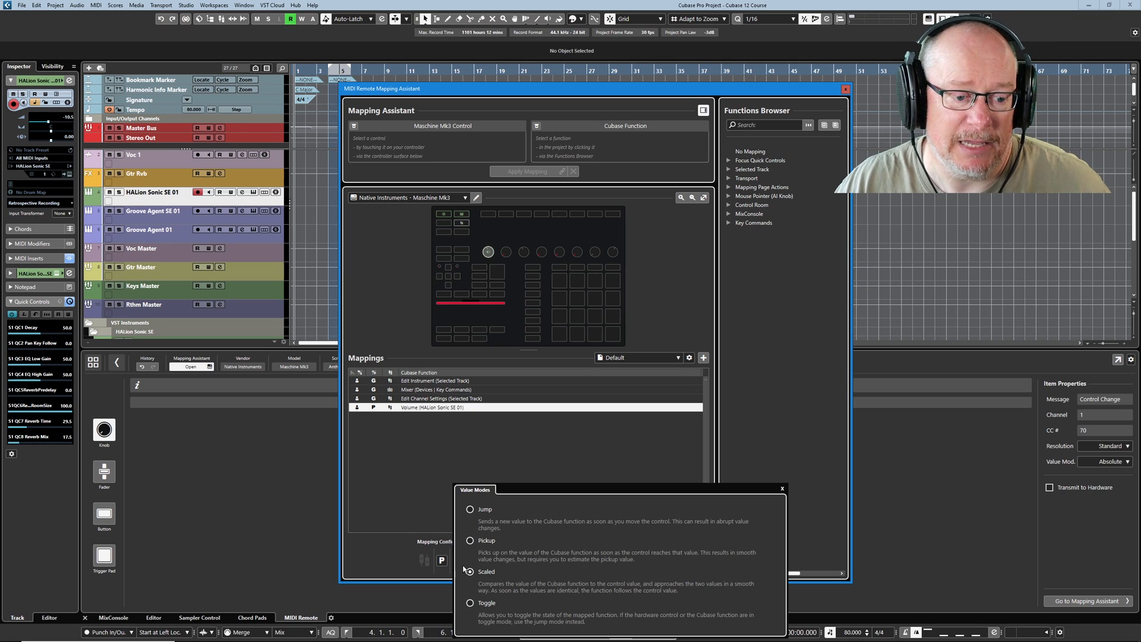
left_click(470, 571)
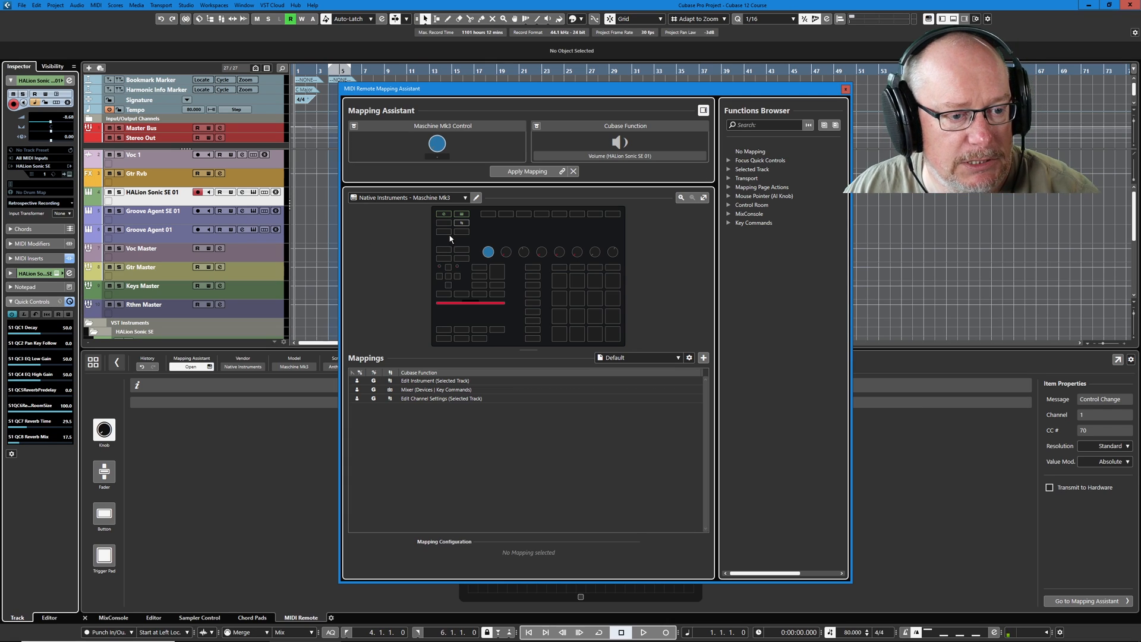
left_click(529, 171)
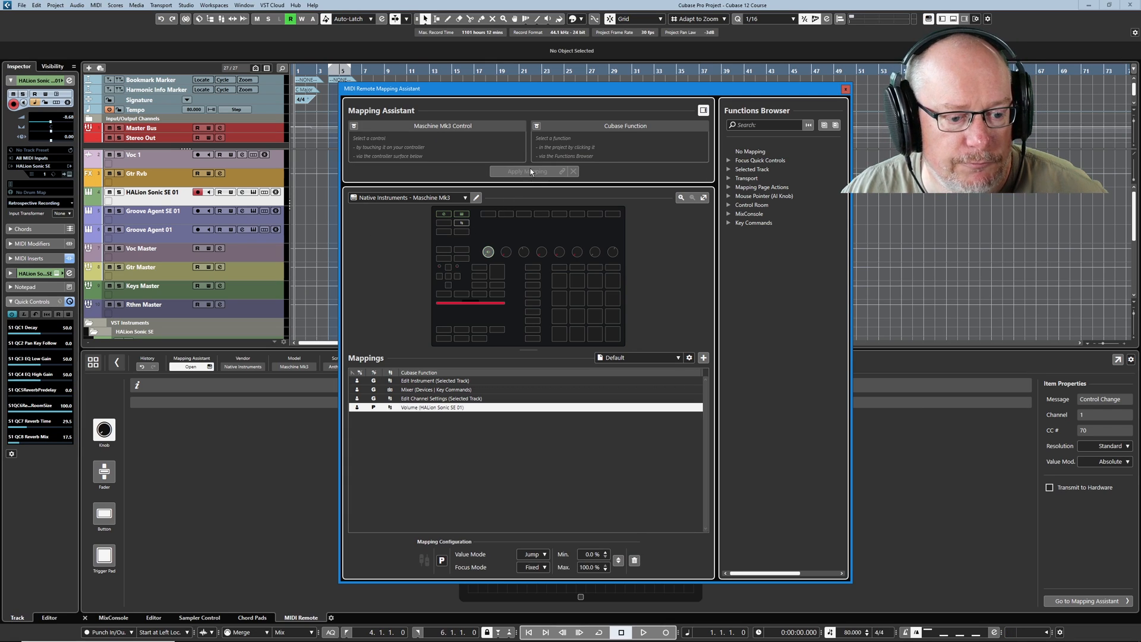
left_click(530, 553)
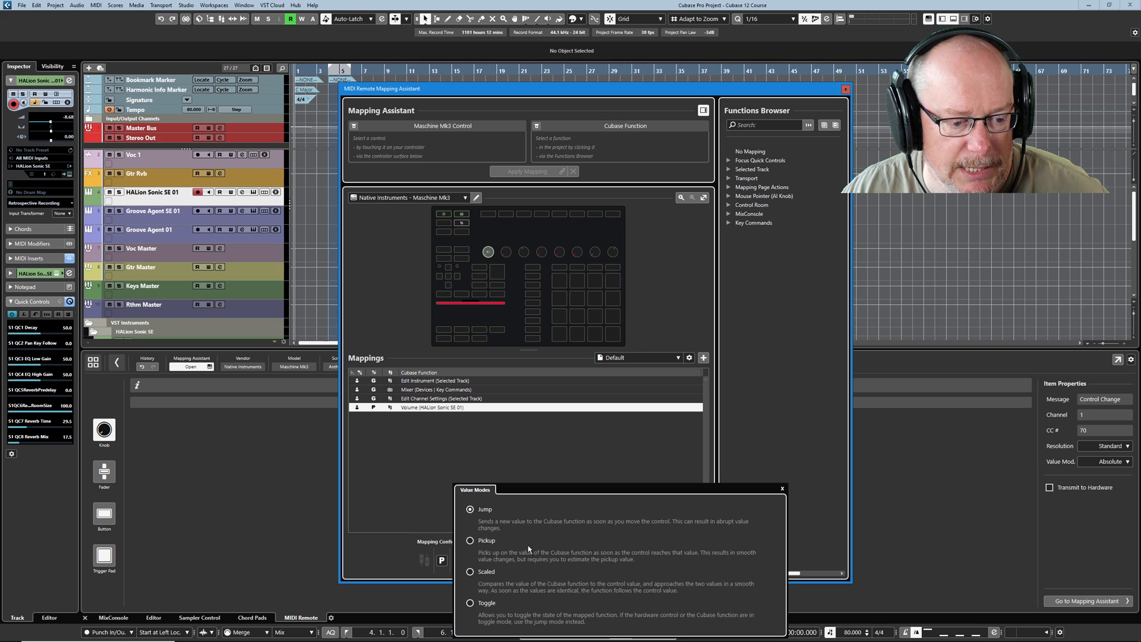
left_click(467, 572)
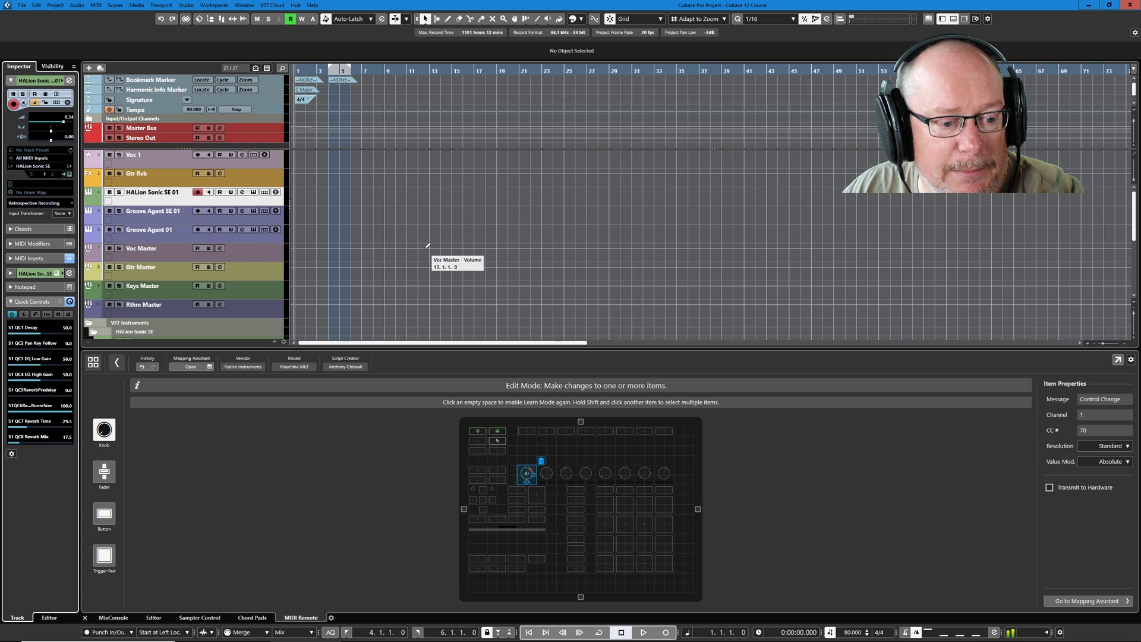
mouse_move(464, 274)
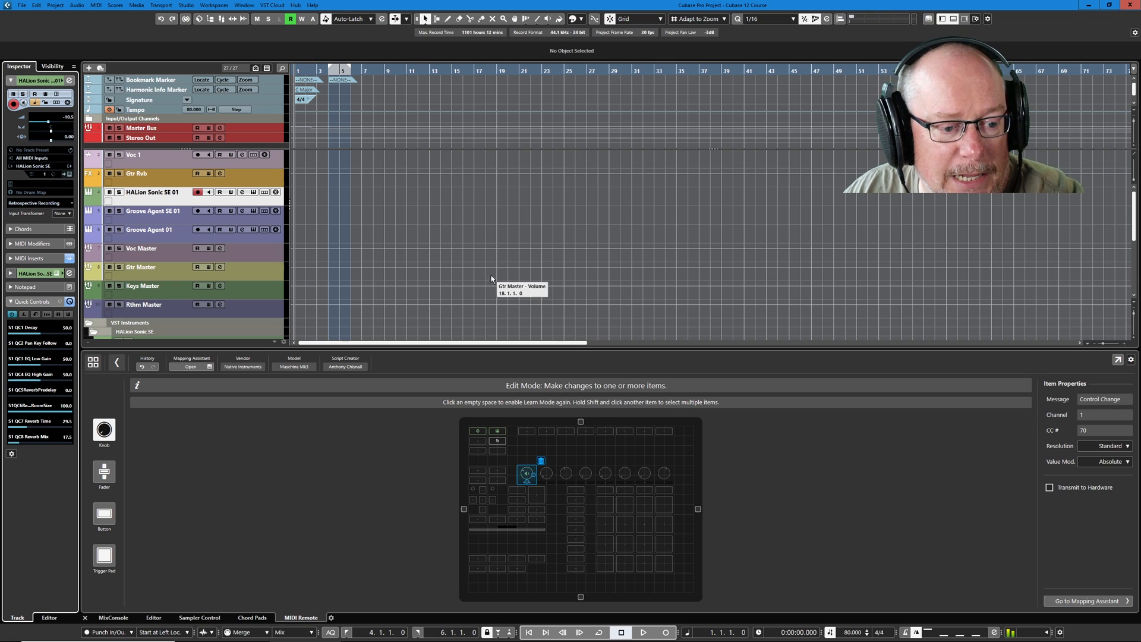
mouse_move(528, 328)
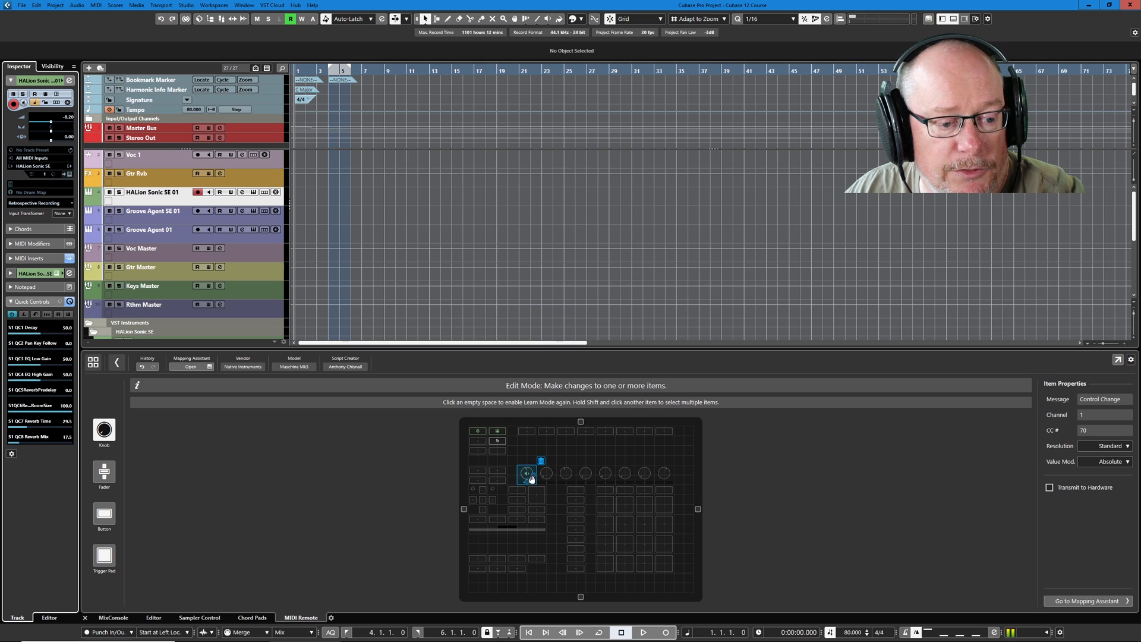
left_click_drag(51, 121, 51, 131)
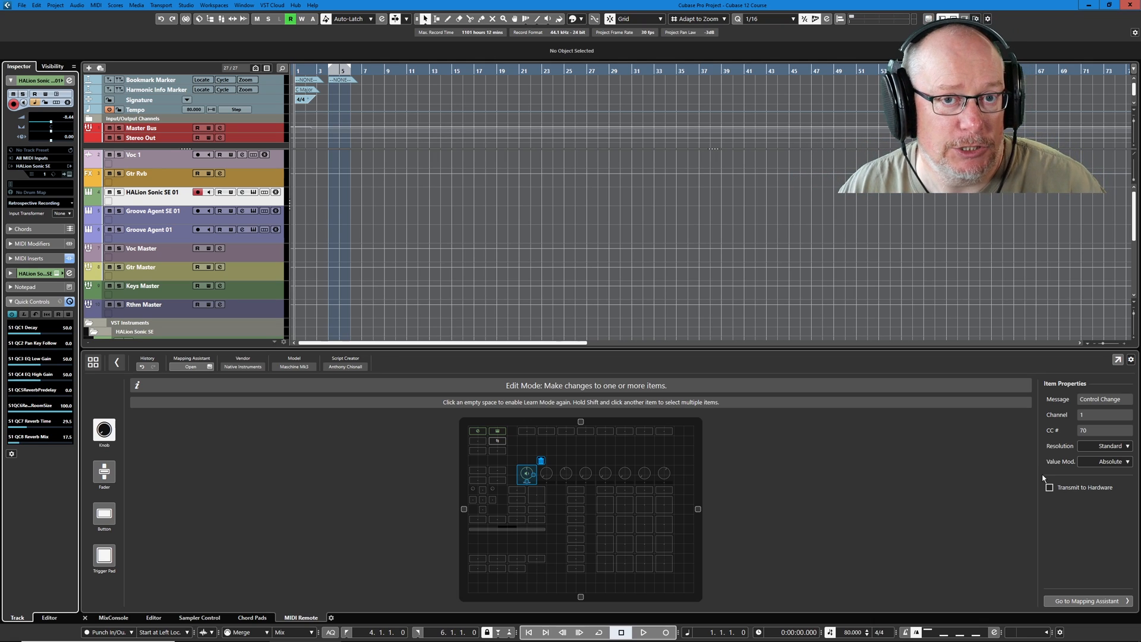
mouse_move(1026, 443)
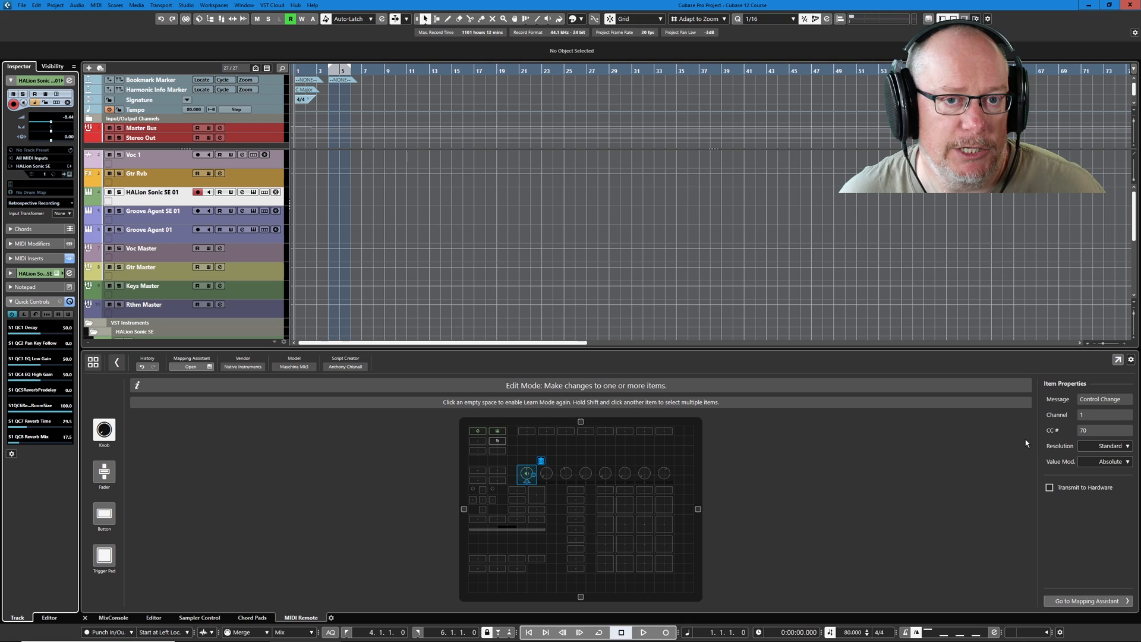
mouse_move(794, 471)
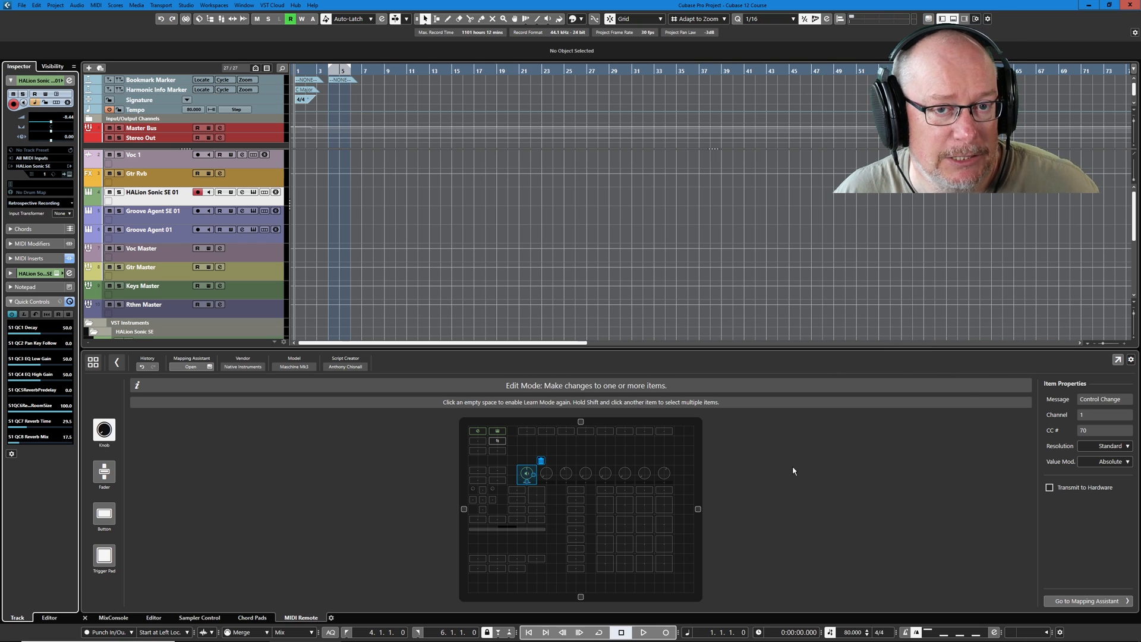
mouse_move(983, 476)
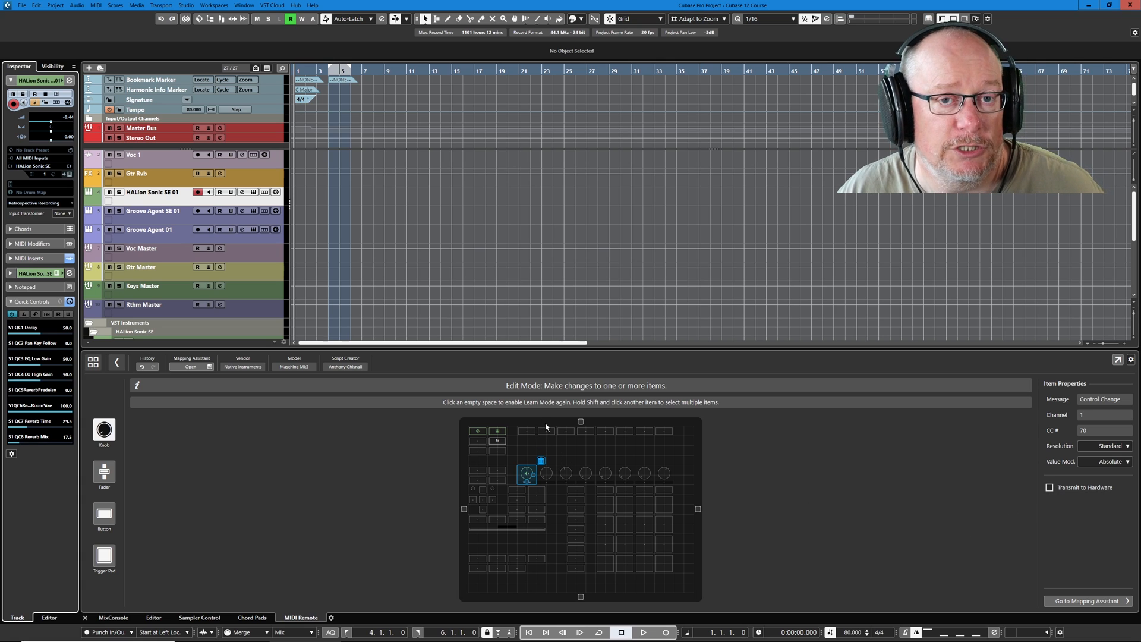
mouse_move(558, 435)
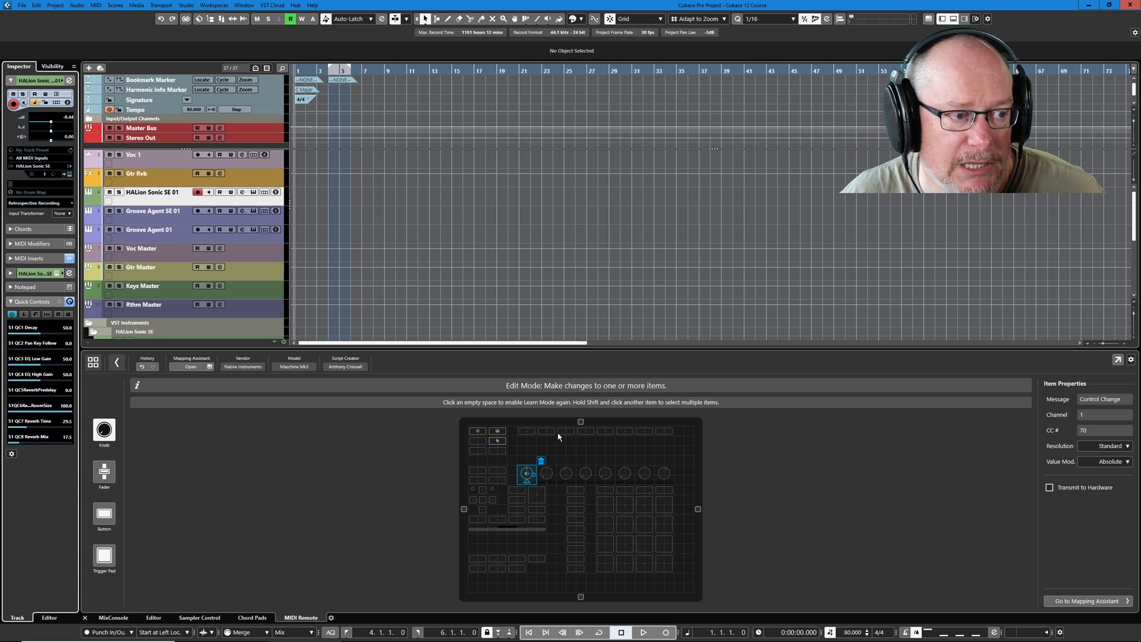
mouse_move(968, 441)
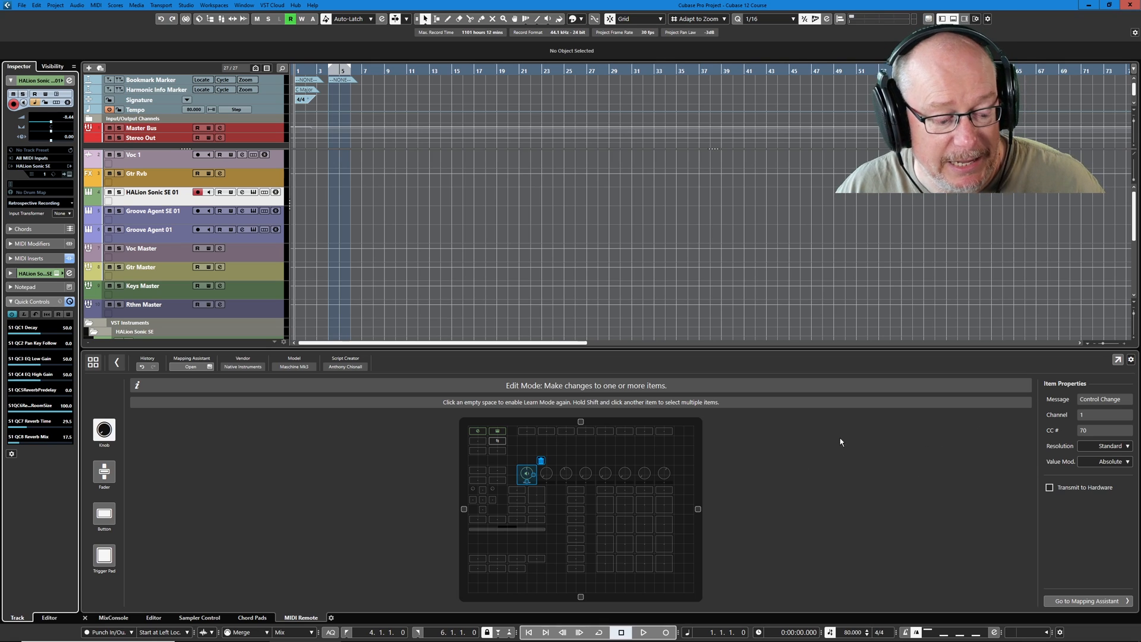
mouse_move(855, 469)
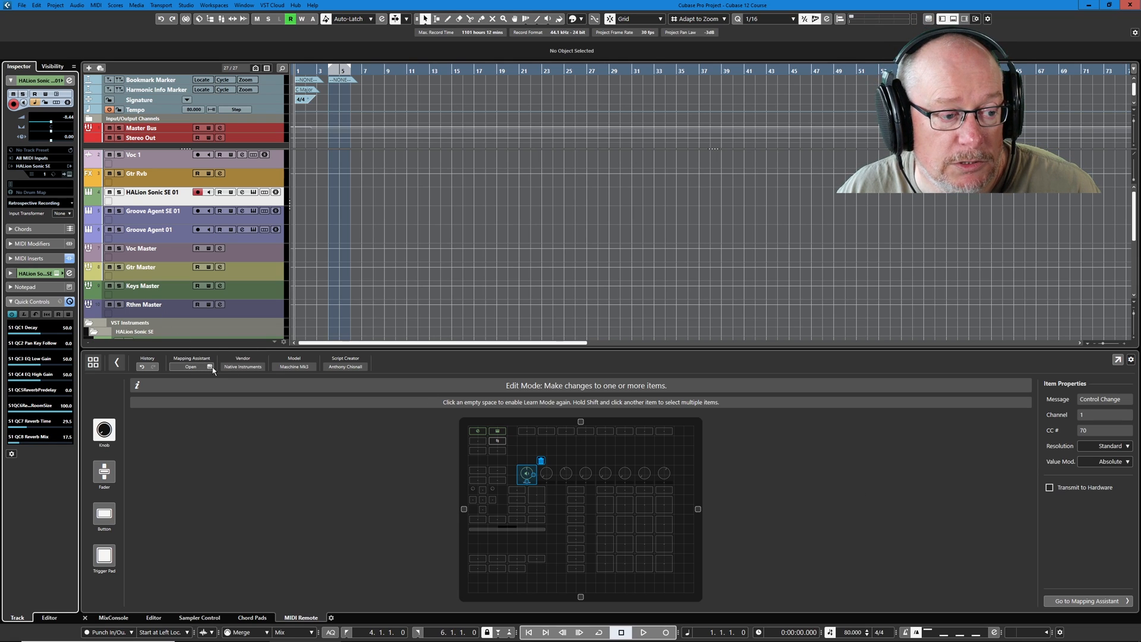
Briefly reopen and close the Mapping Assistant, returning to knob 1 in the surface editor.
left_click(209, 367)
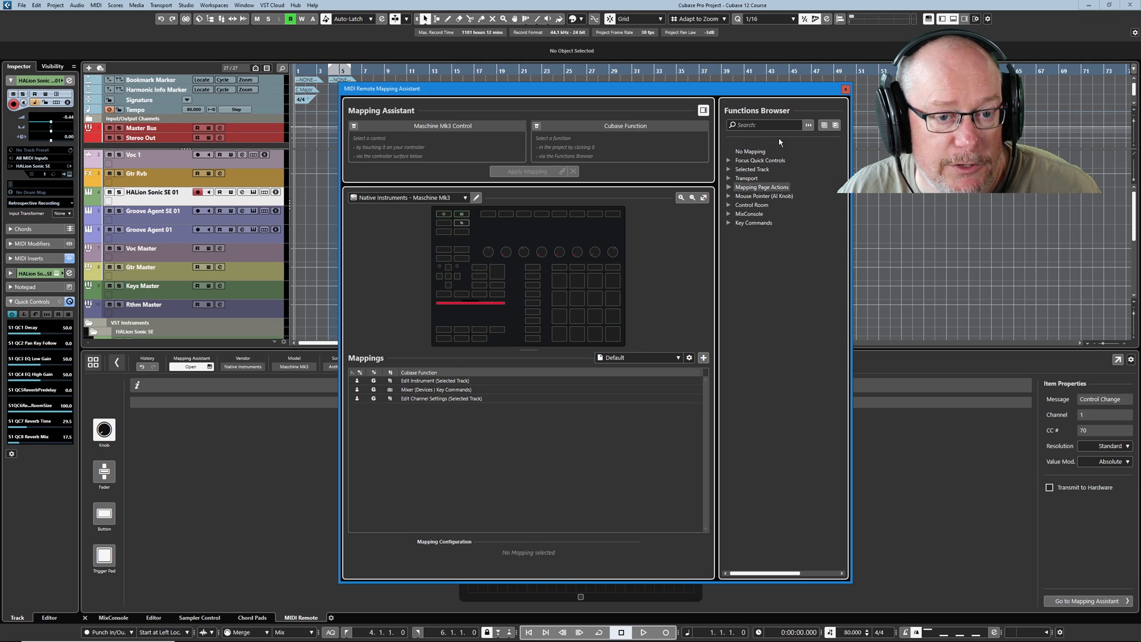
left_click(844, 89)
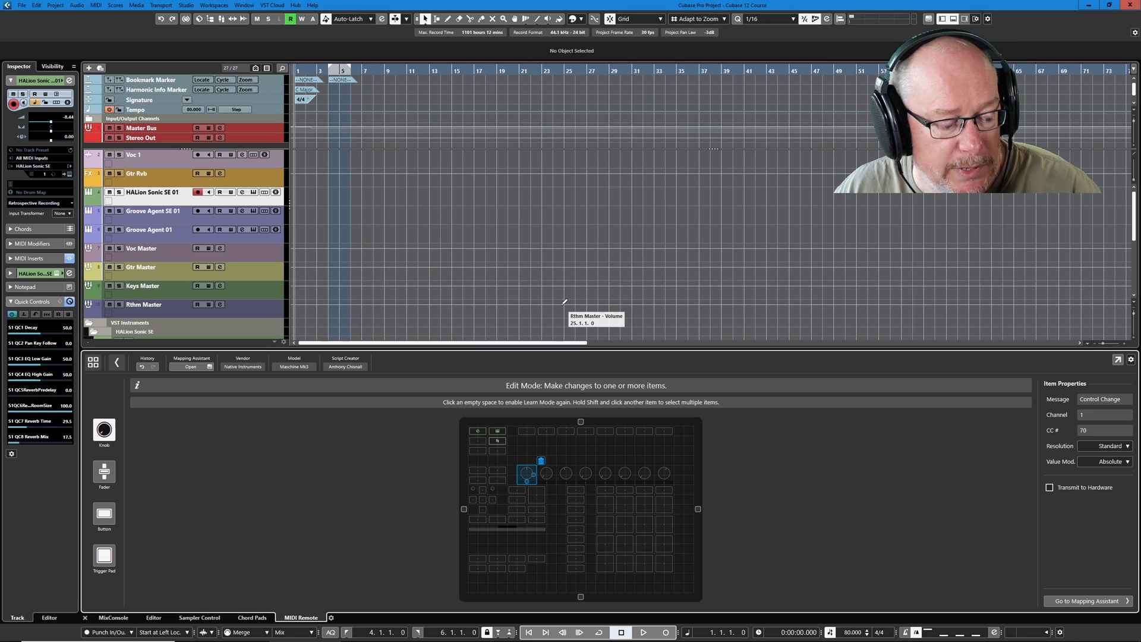
mouse_move(567, 293)
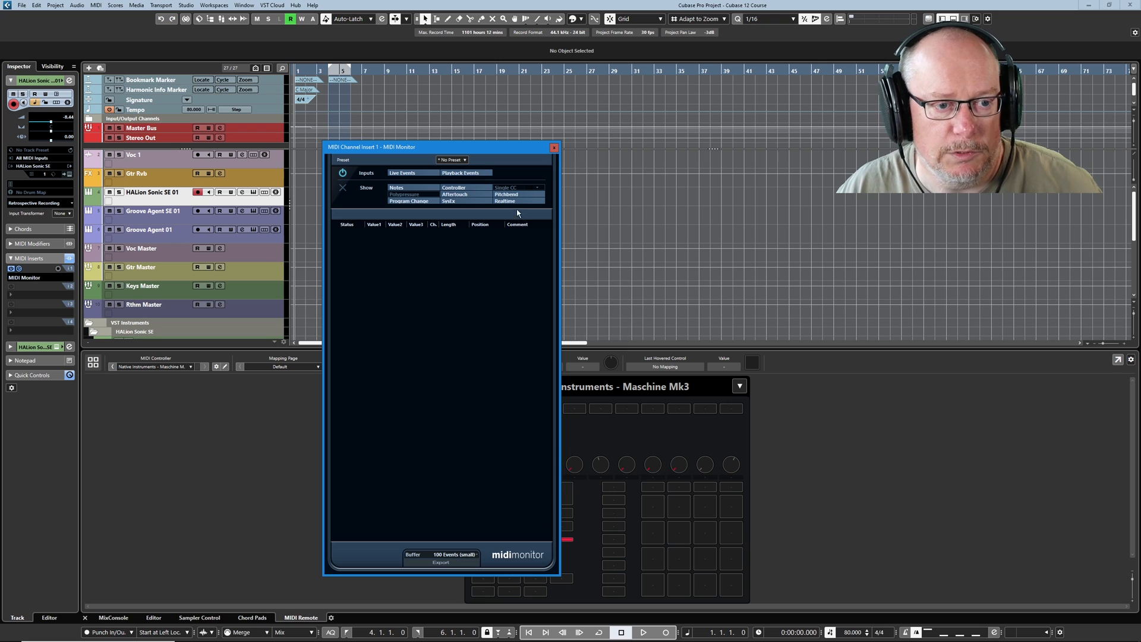
mouse_move(656, 430)
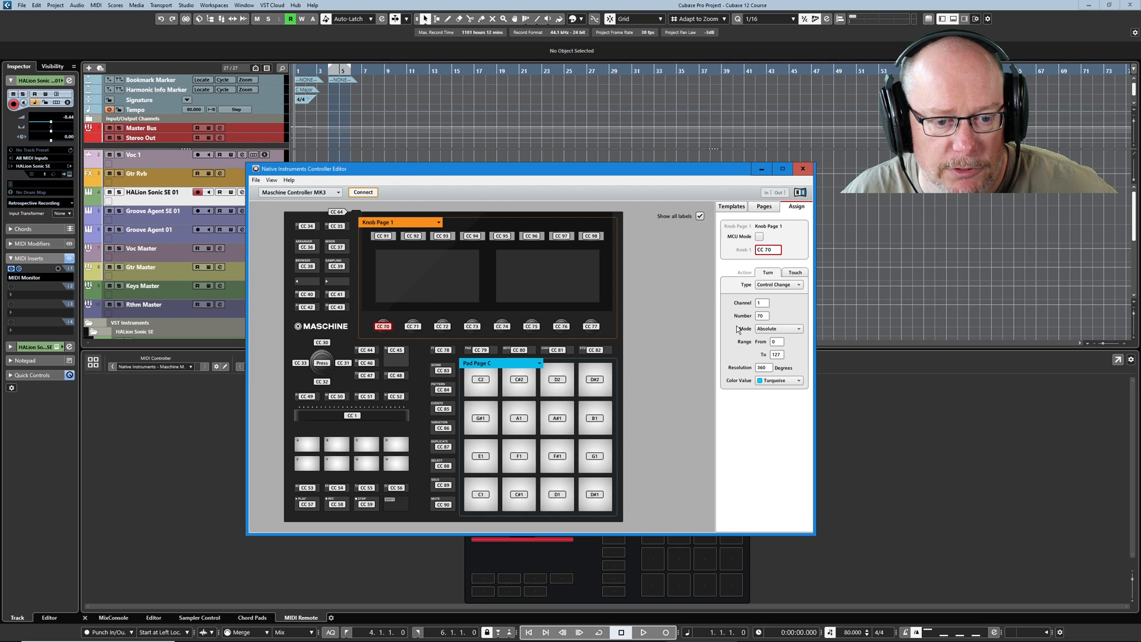
Set the CC 70 knob's Turn mode to Relative (Offset) and minimize Controller Editor.
left_click(777, 328)
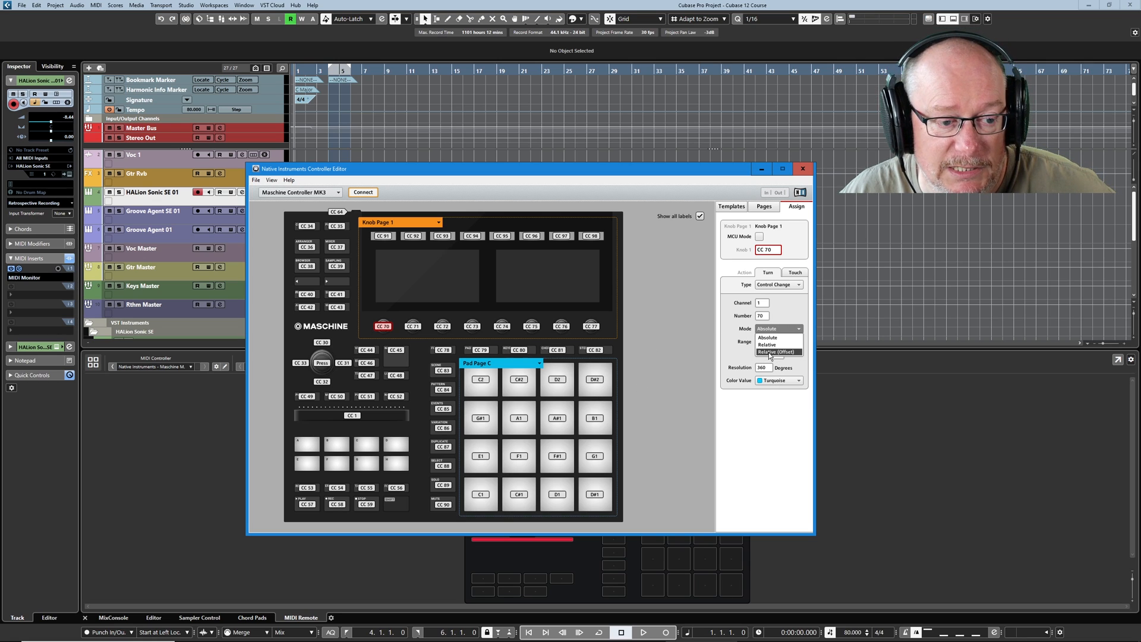
left_click(774, 351)
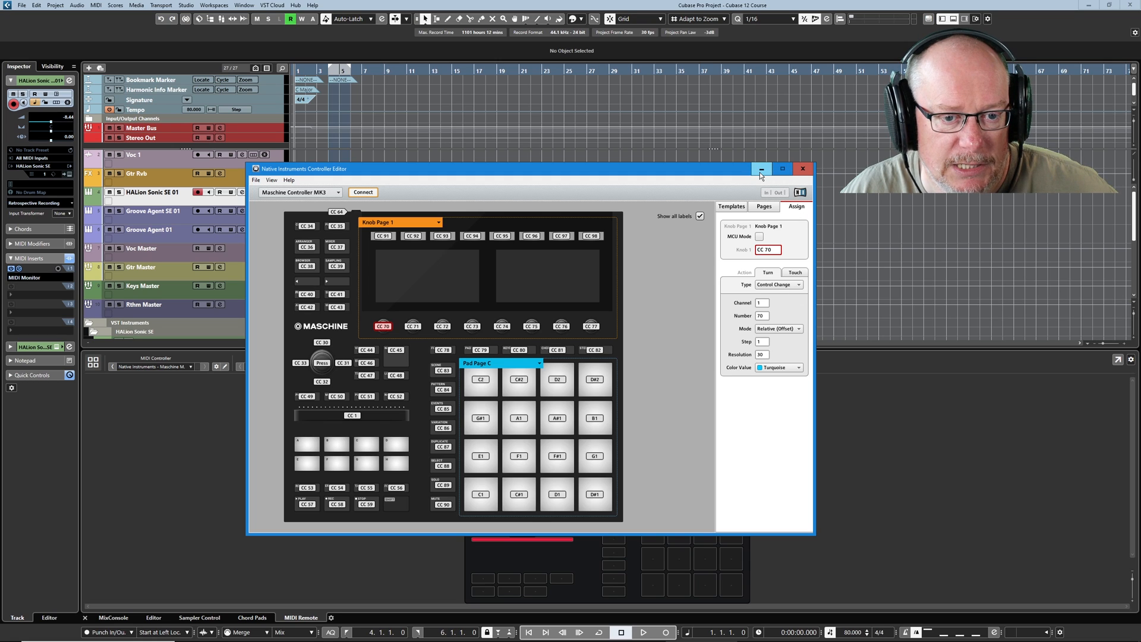
left_click(761, 169)
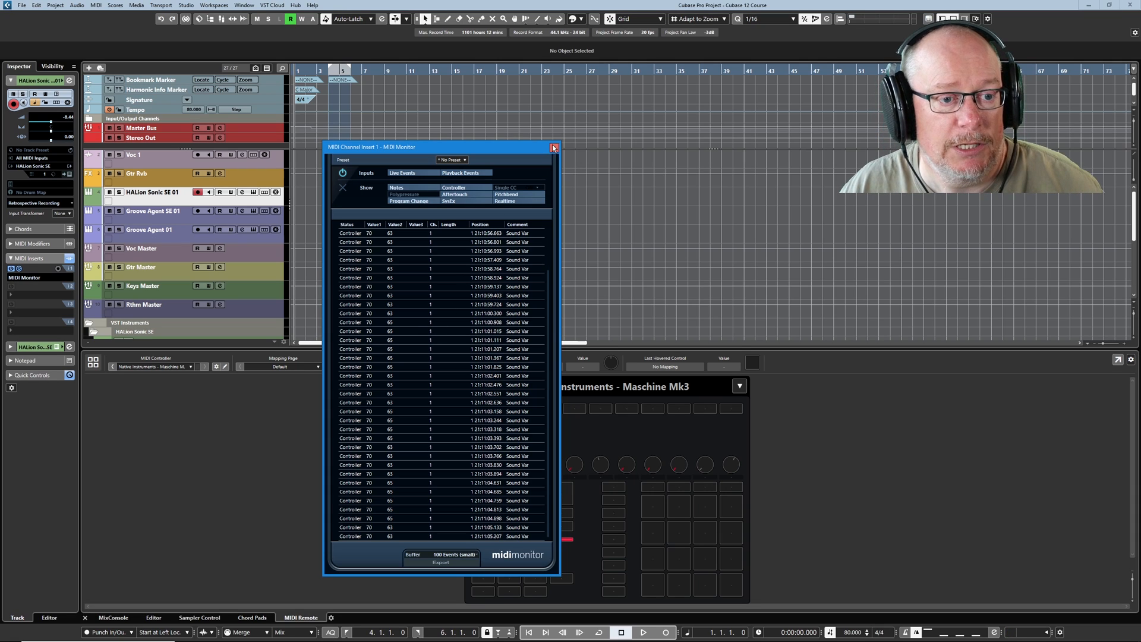
Close the MIDI Monitor and select knob 1 in the surface editor (CC 70, channel 1).
left_click(553, 147)
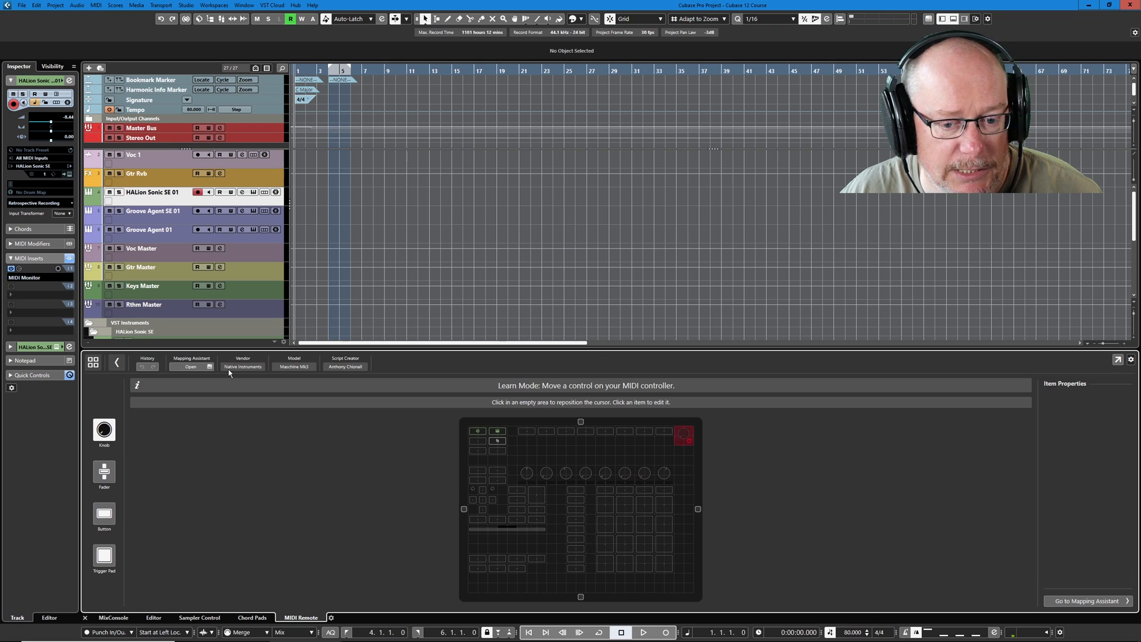
left_click(528, 489)
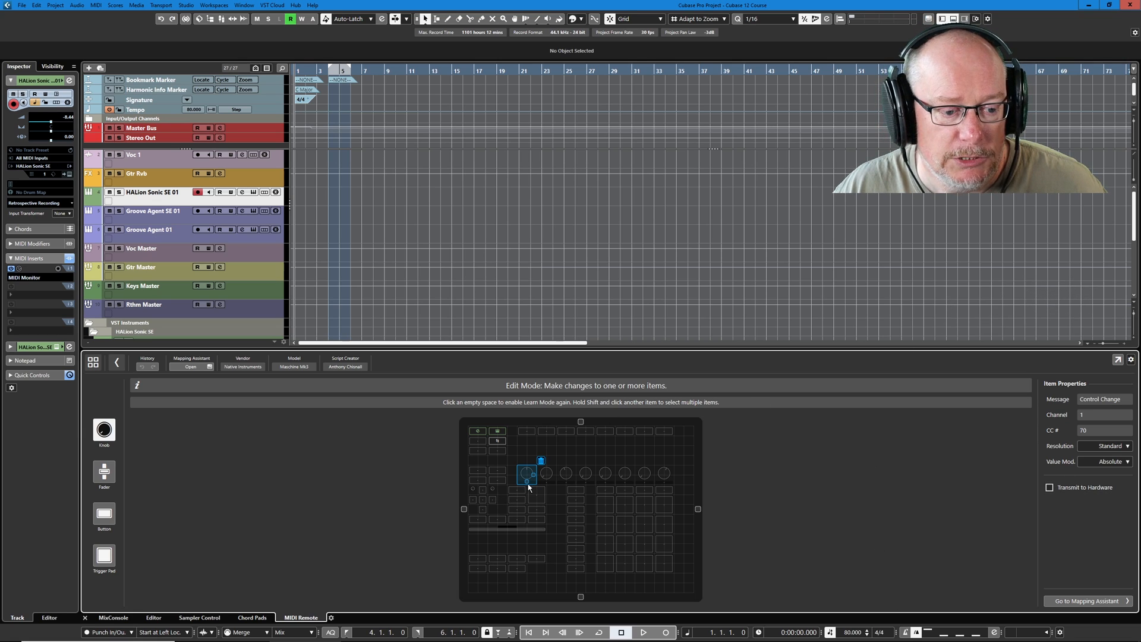
Set knob 1's Value Mode to Relative Binary Offset in Item Properties.
left_click(1113, 462)
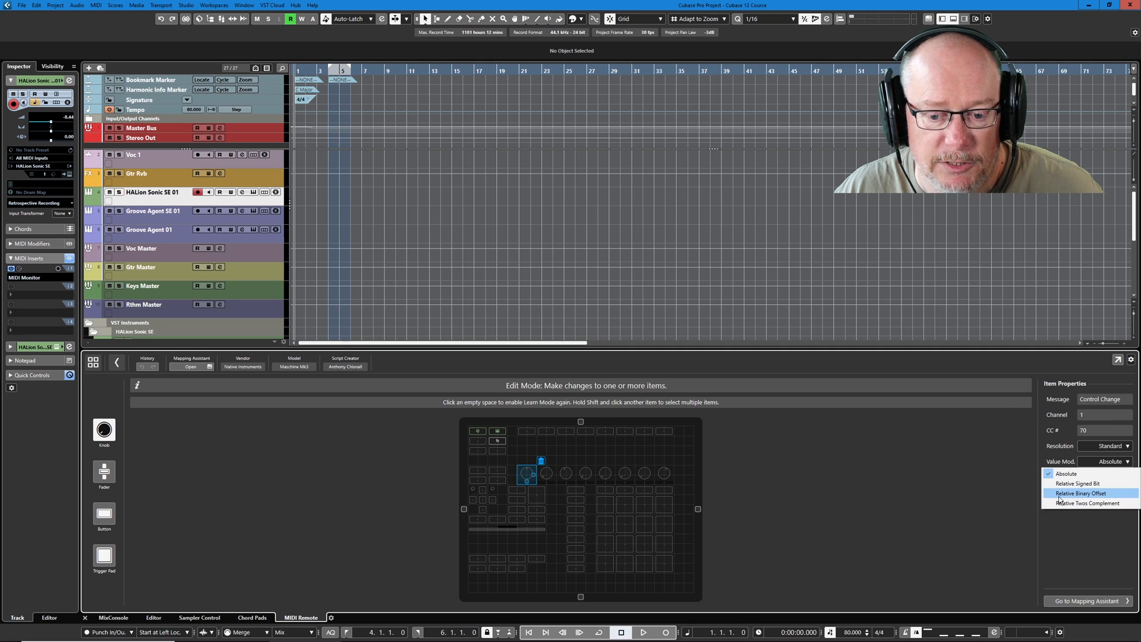
left_click(1085, 494)
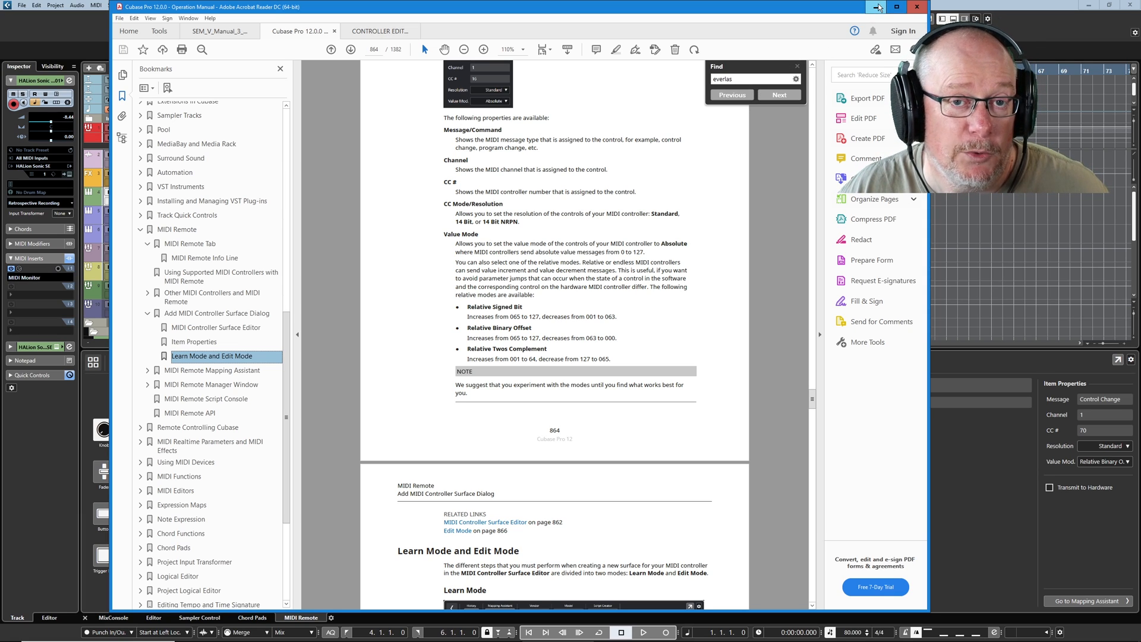
mouse_move(878, 6)
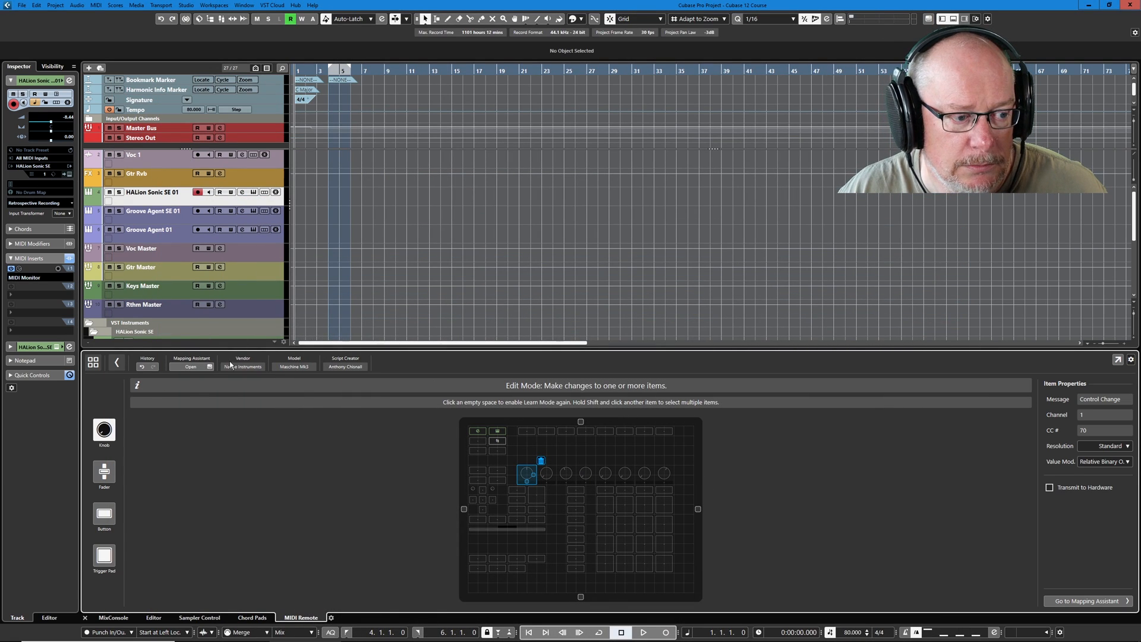
Reopen the Mapping Assistant for the Maschine Mk3 after putting away the manual.
left_click(190, 366)
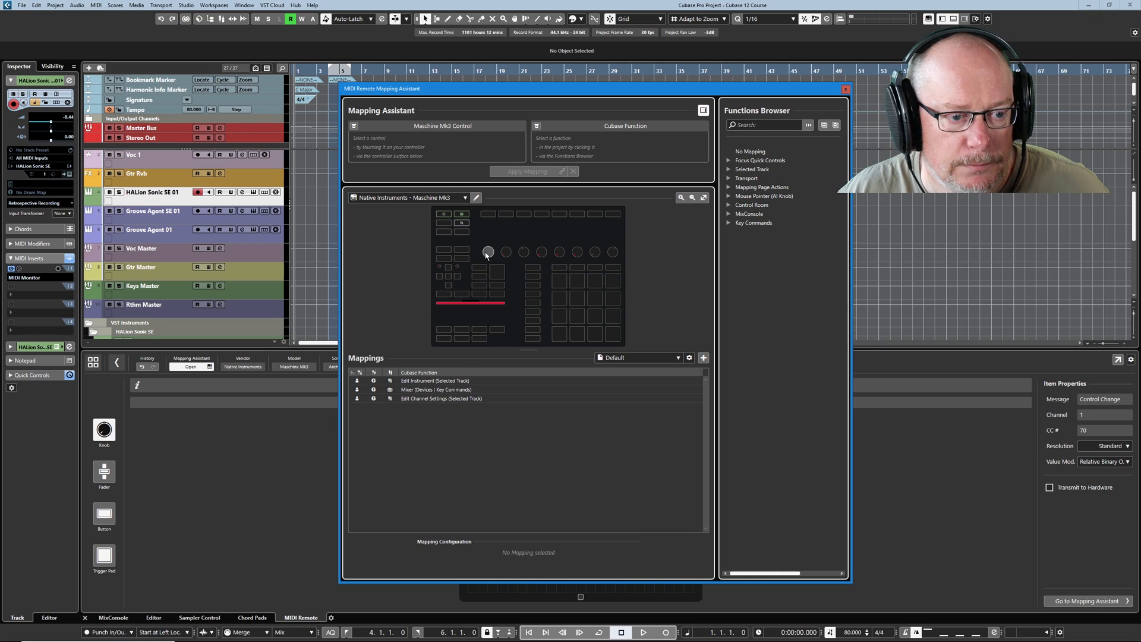
Search the functions list for 'vol', then close the Mapping Assistant.
left_click(488, 251)
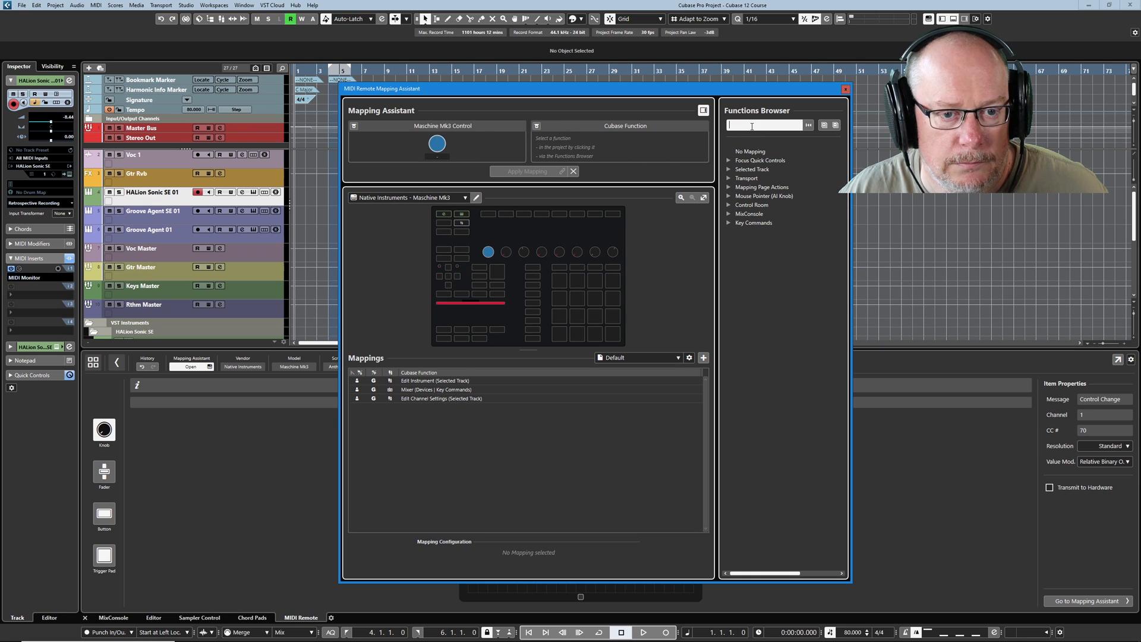
type("vol")
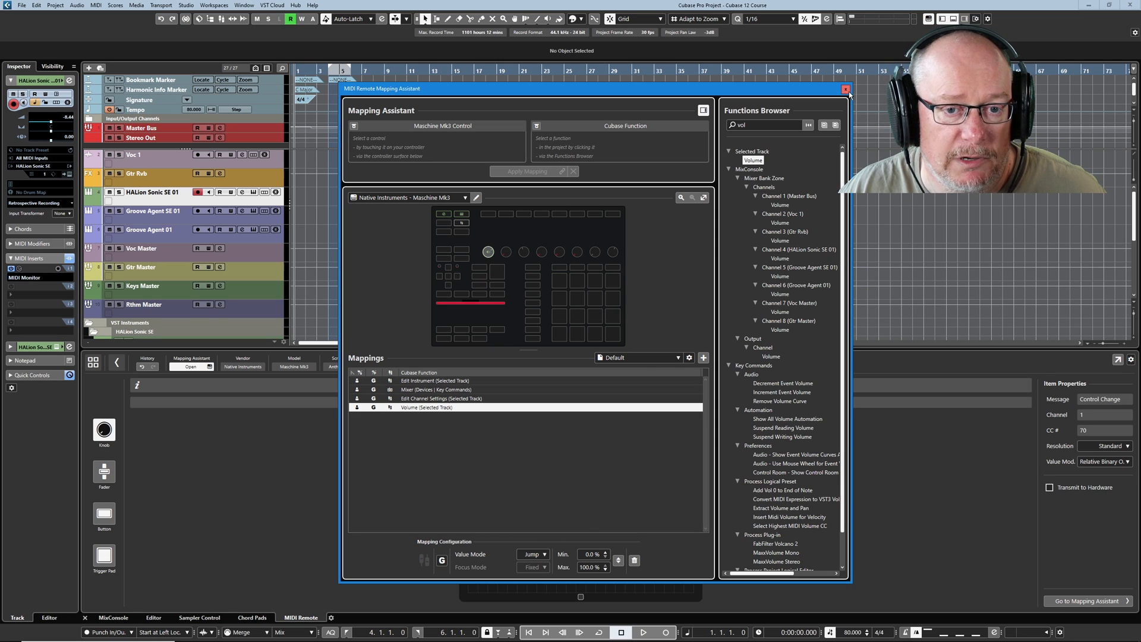
left_click(844, 90)
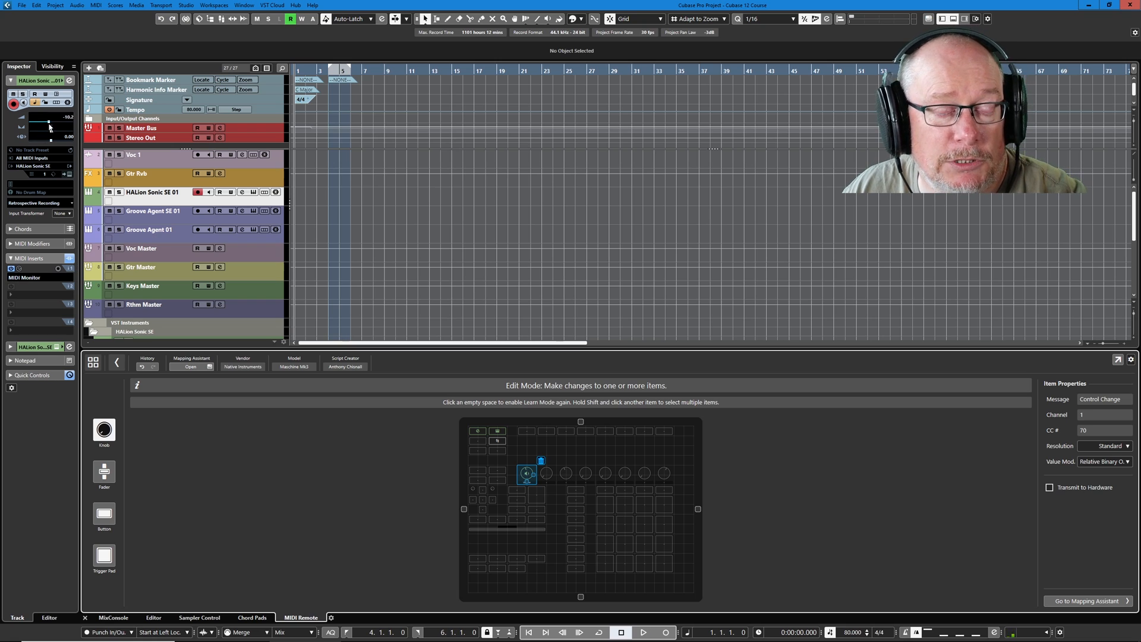
Drag in the track area, leaving HALion Sonic SE 01's volume near -11.1.
left_click_drag(49, 123, 50, 125)
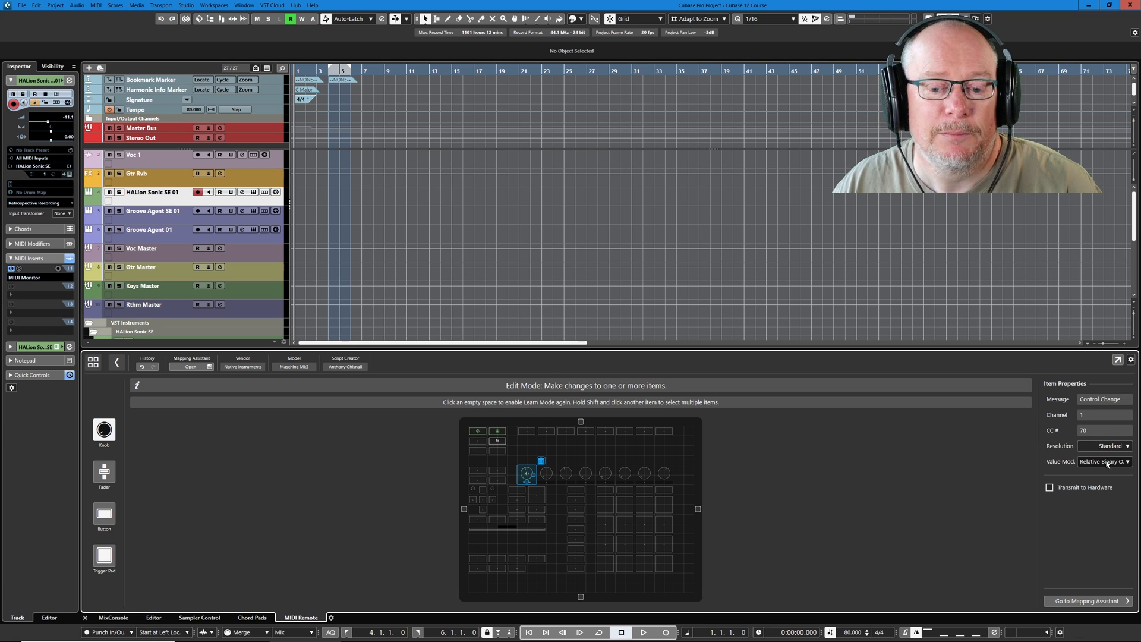
mouse_move(1106, 462)
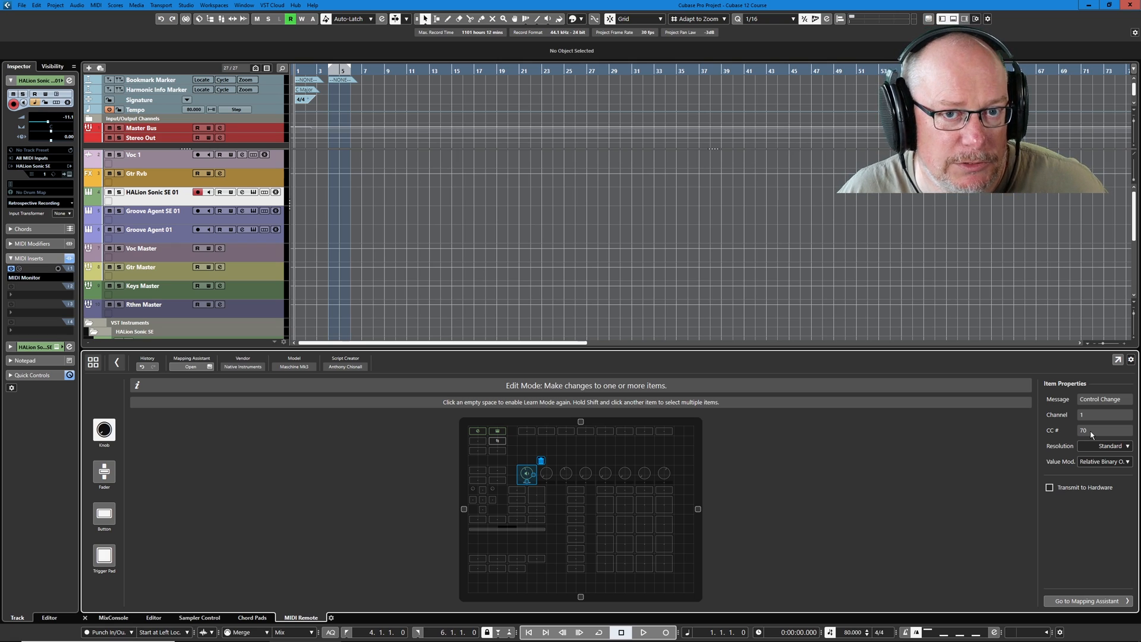
mouse_move(865, 393)
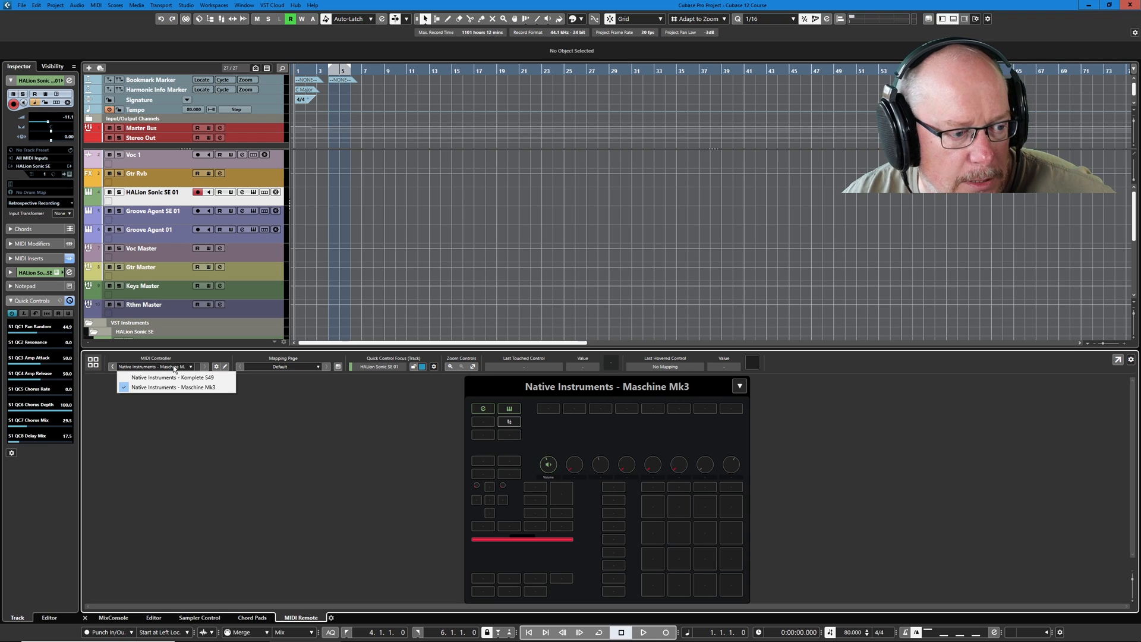
Show the Native Instruments Komplete S49 controller and open Studio Setup on Track Quick Controls.
left_click(172, 378)
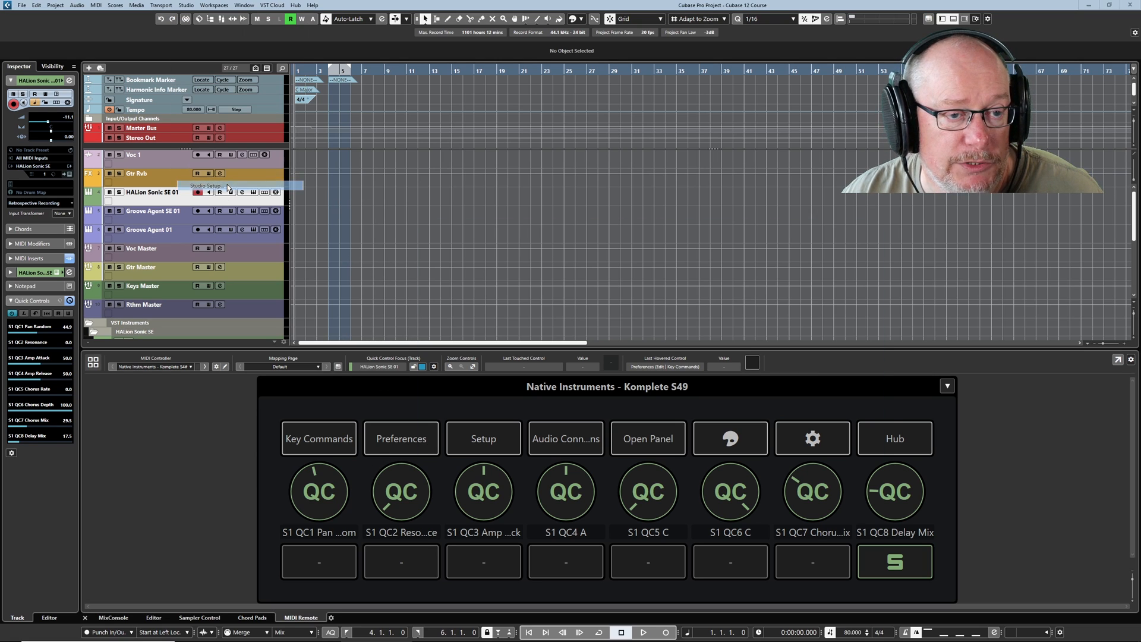
left_click(207, 186)
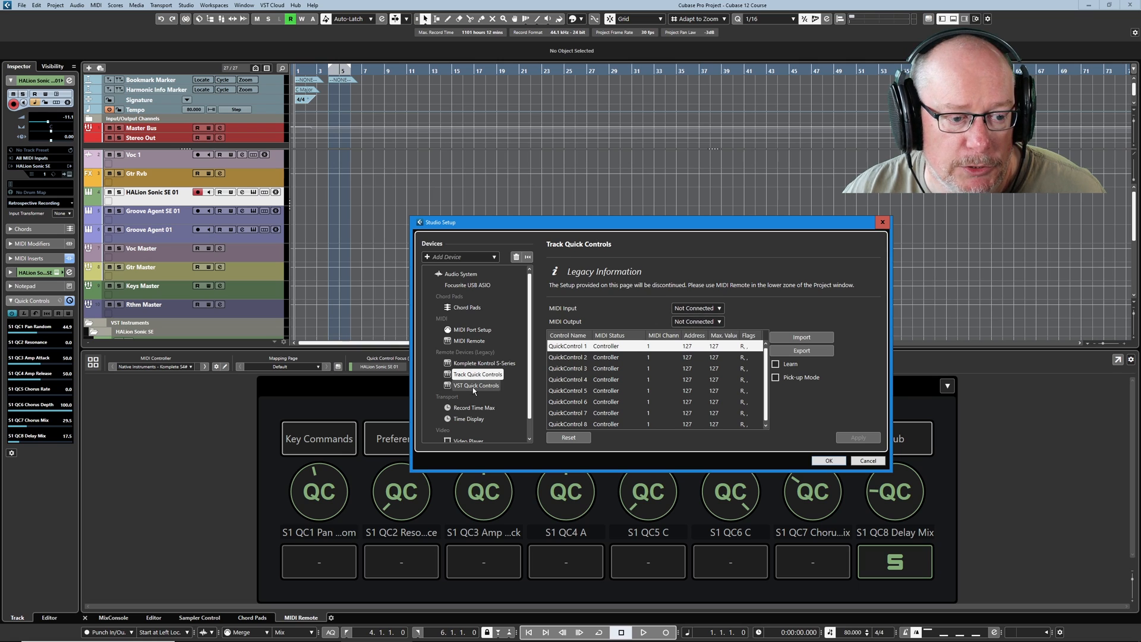
Check VST Quick Controls, cancel Studio Setup, and open the Komplete S49 Mapping Assistant.
left_click(477, 385)
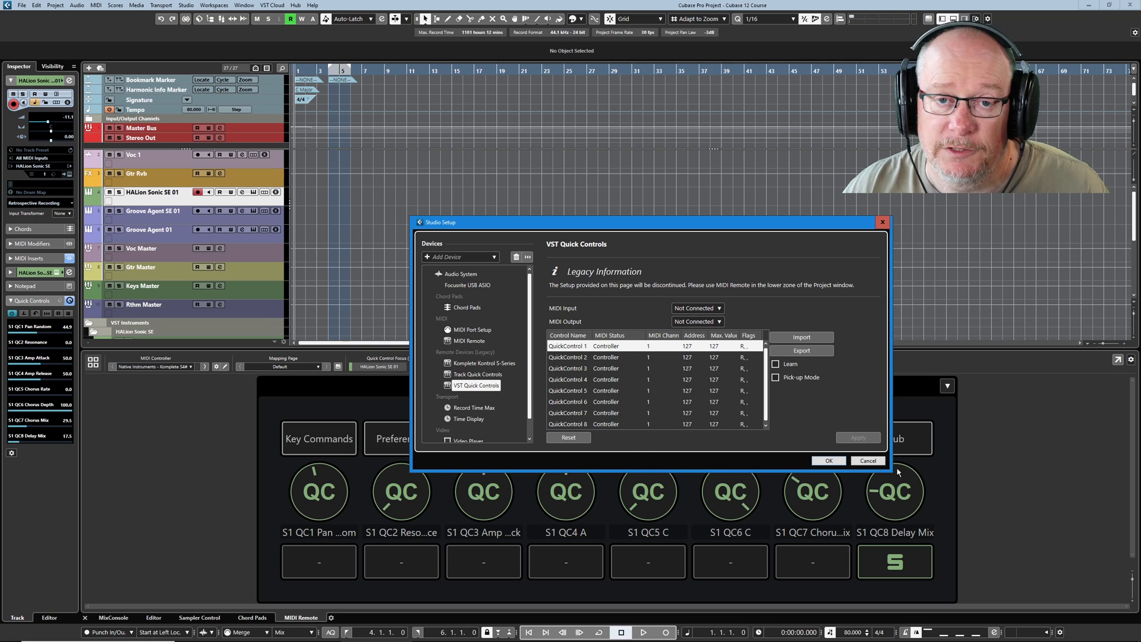
left_click(867, 460)
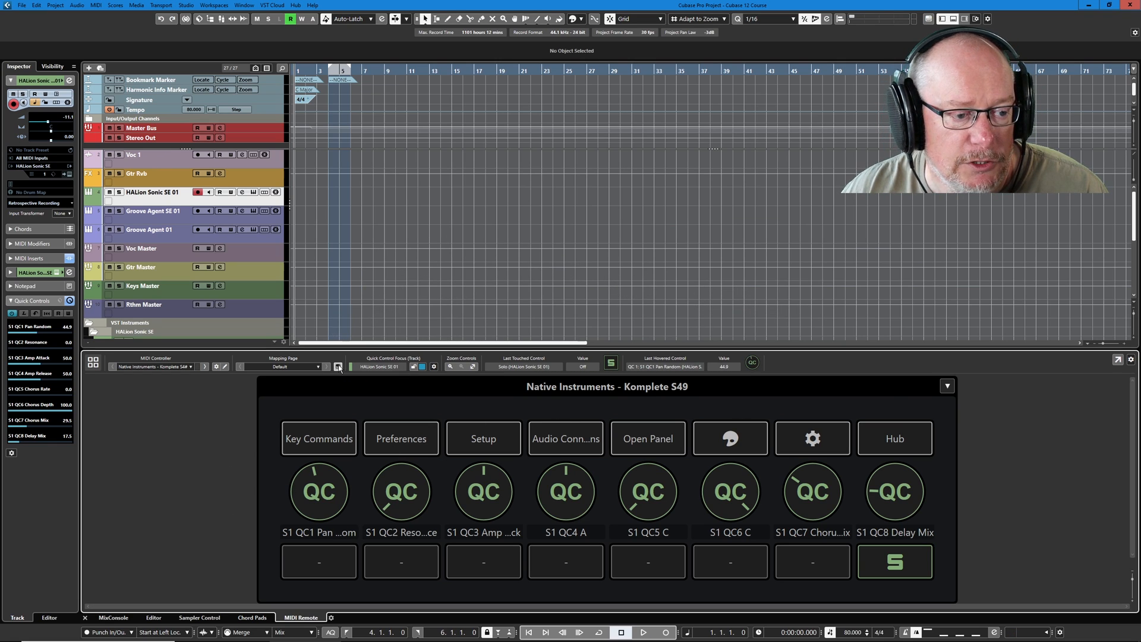
left_click(338, 367)
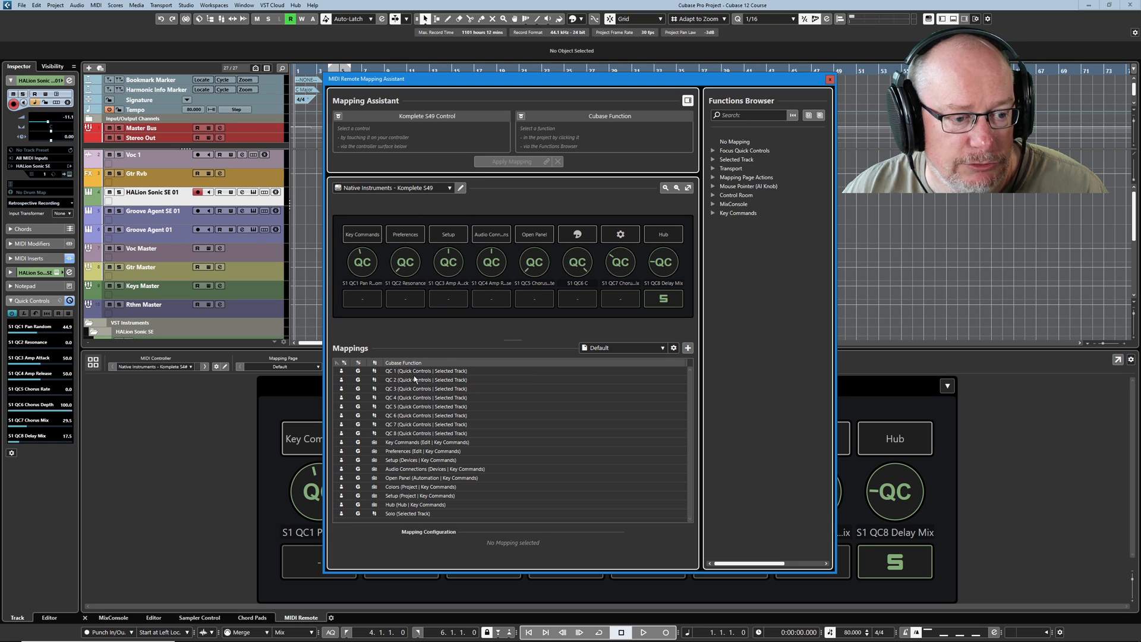
left_click(829, 79)
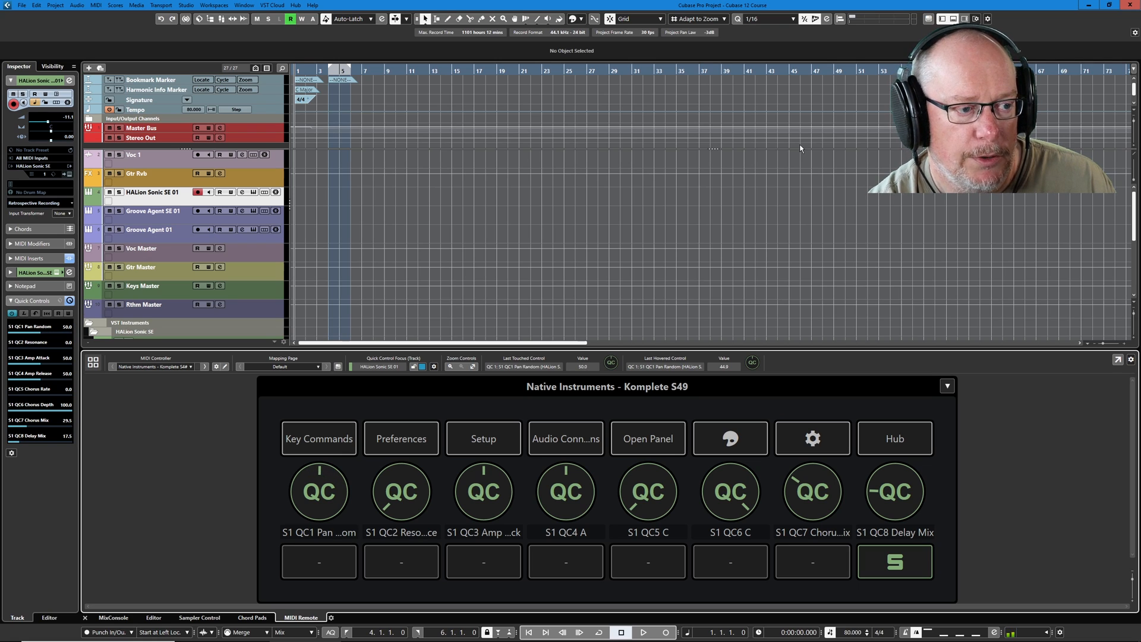
mouse_move(262, 198)
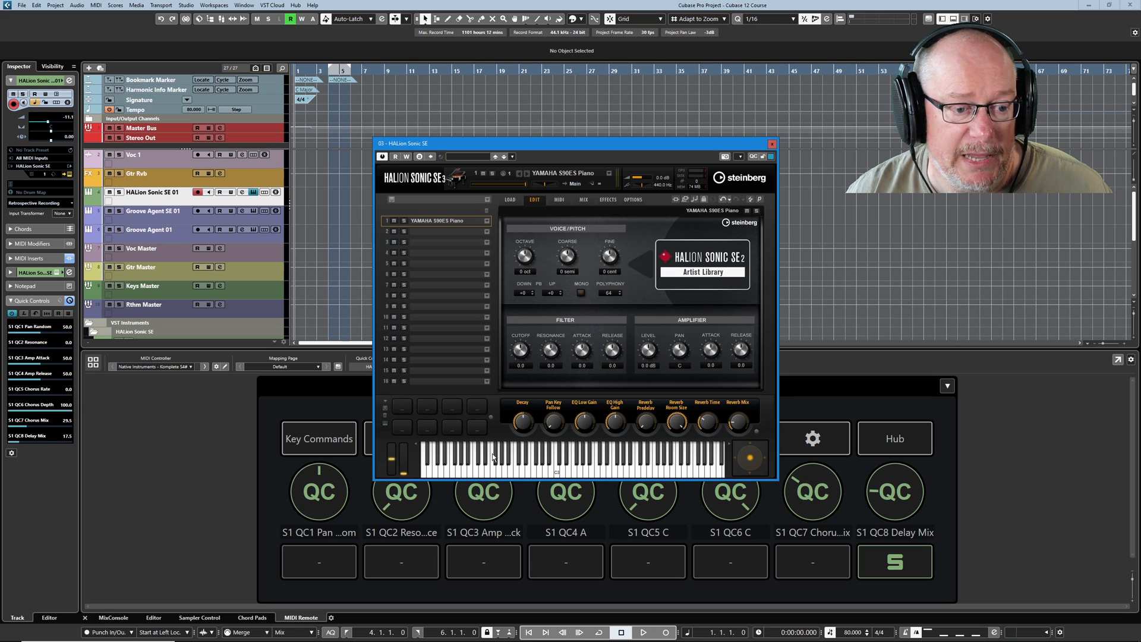
mouse_move(632, 252)
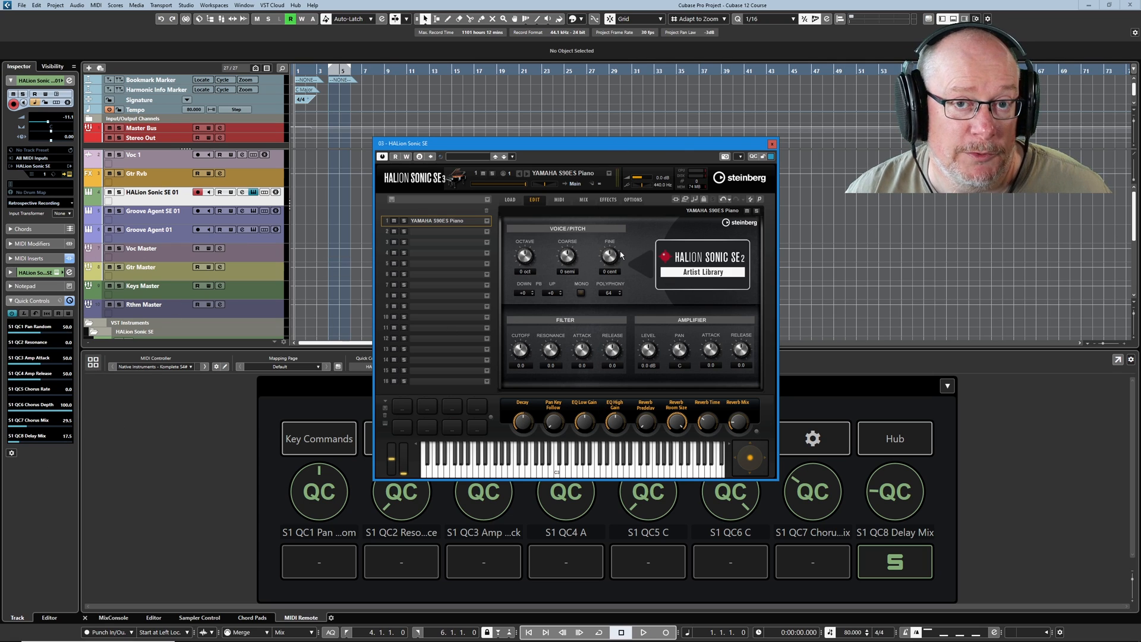
left_click(772, 144)
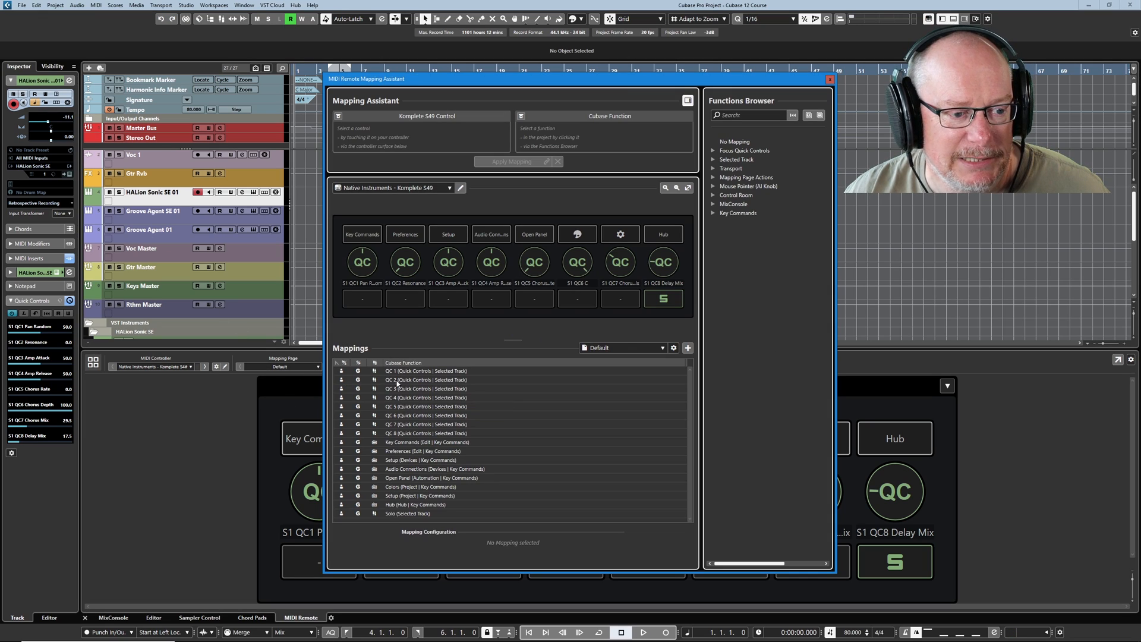
Map Komplete S49 knob 1 to Focus Quick Control 1, apply, and close the assistant.
left_click(424, 370)
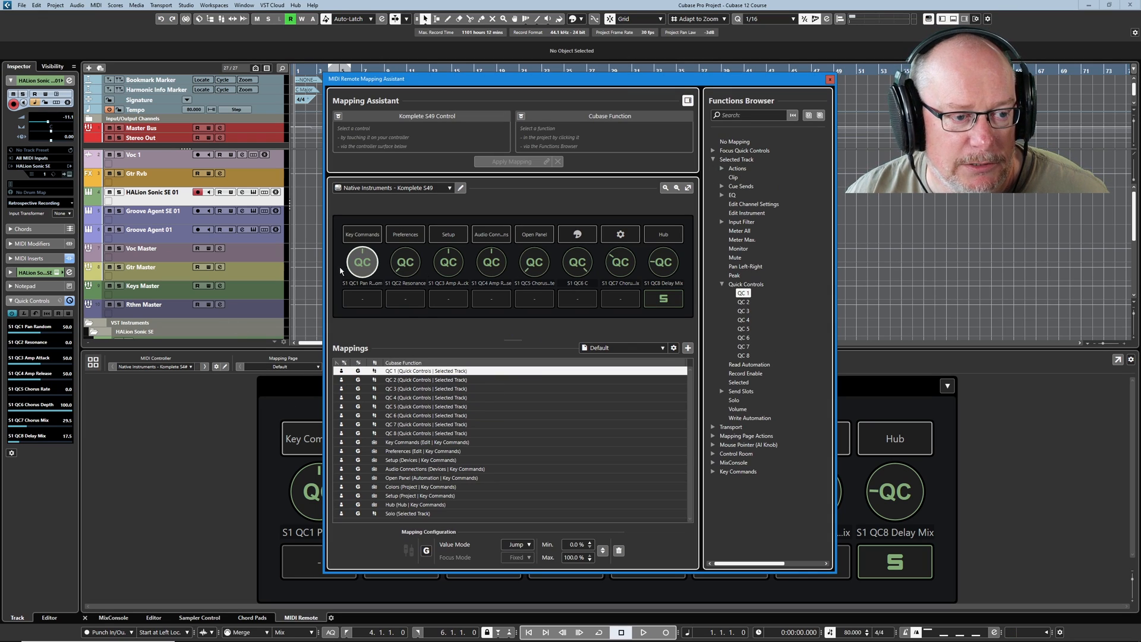
left_click(362, 262)
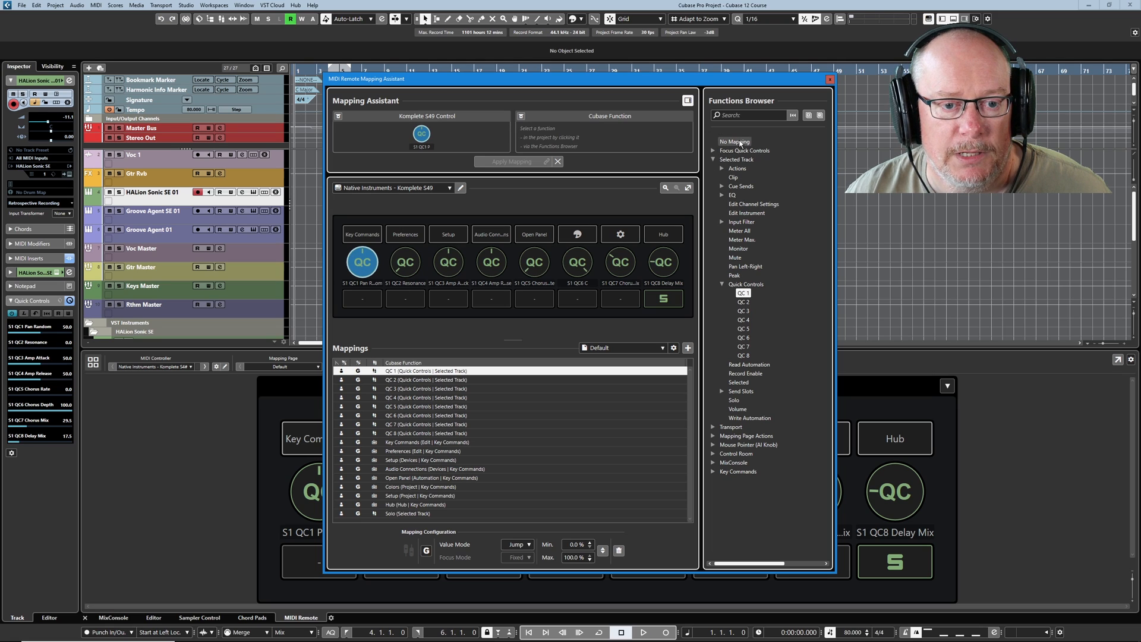
left_click(709, 150)
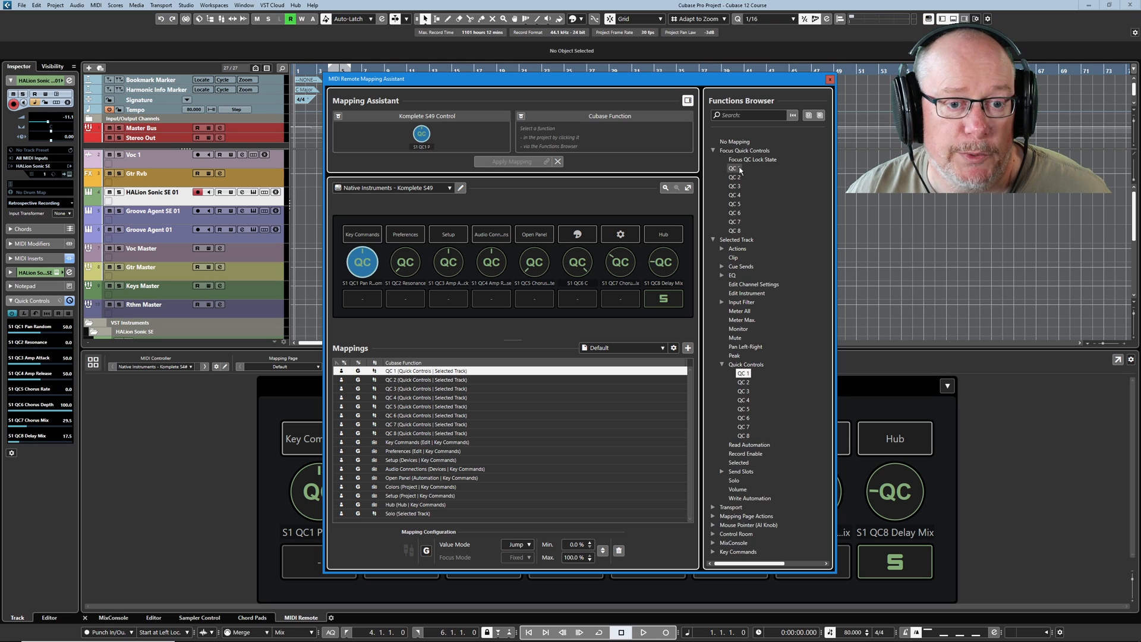
left_click(734, 168)
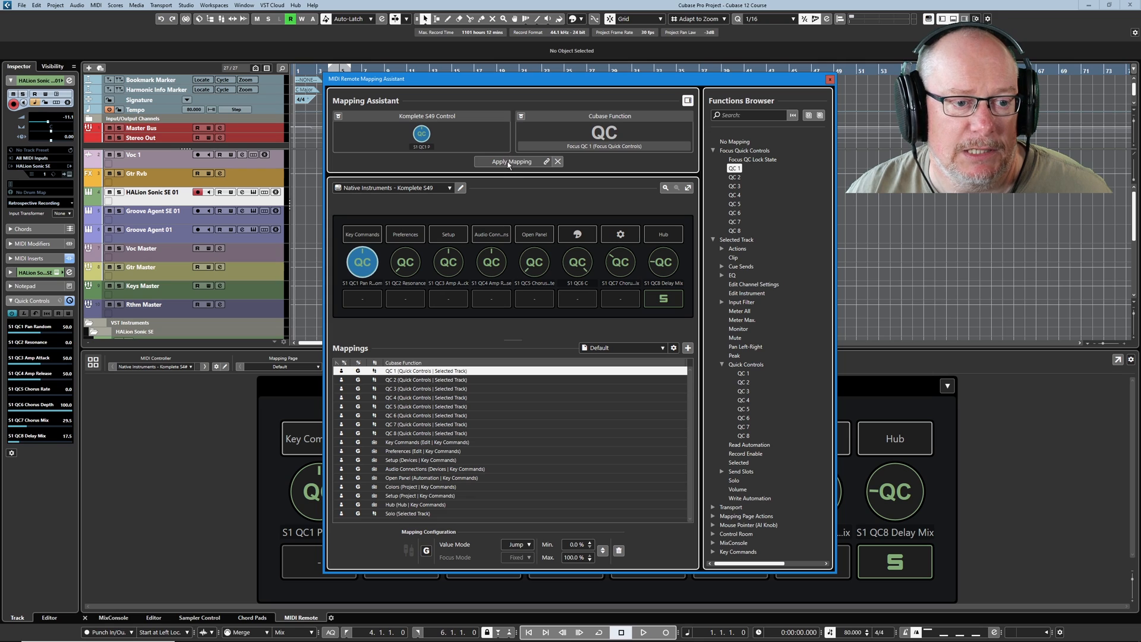
left_click(508, 161)
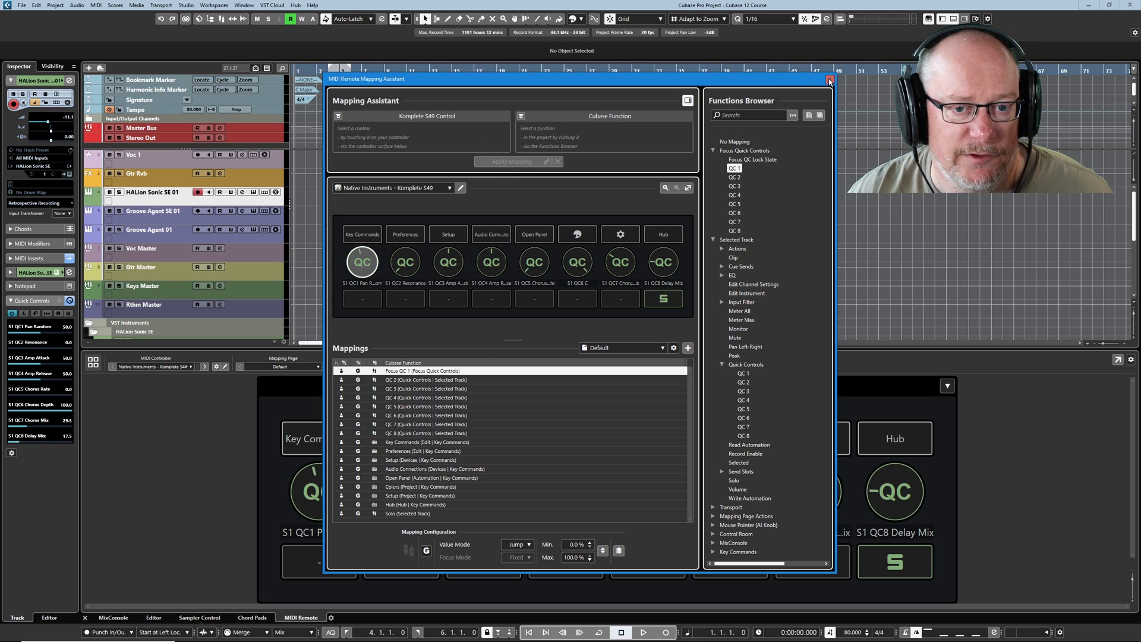
left_click(829, 80)
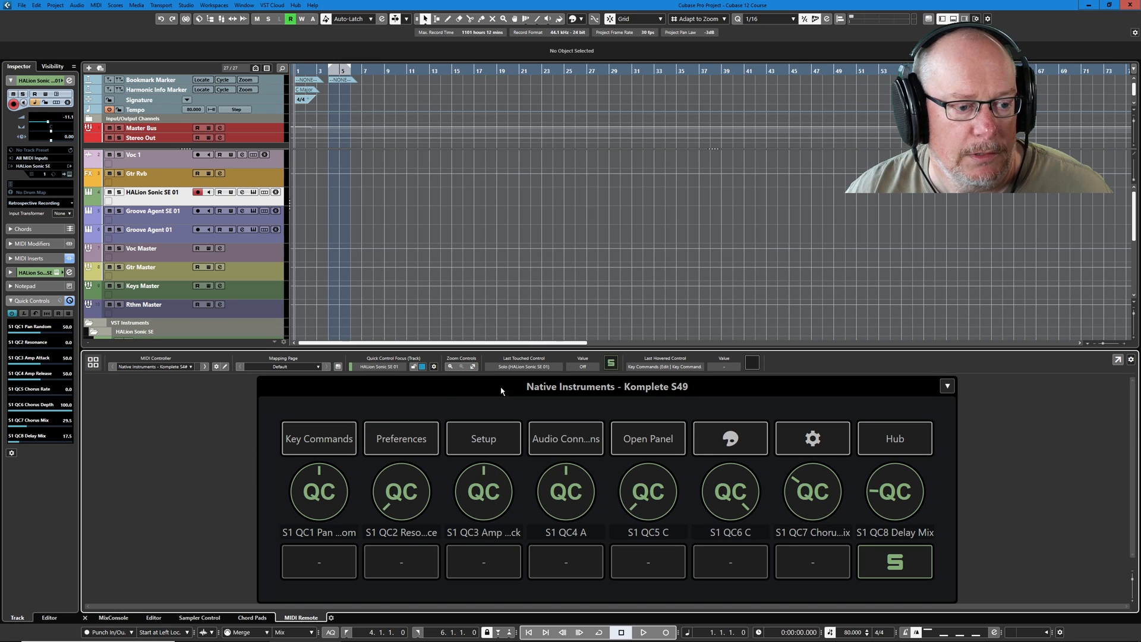
mouse_move(422, 366)
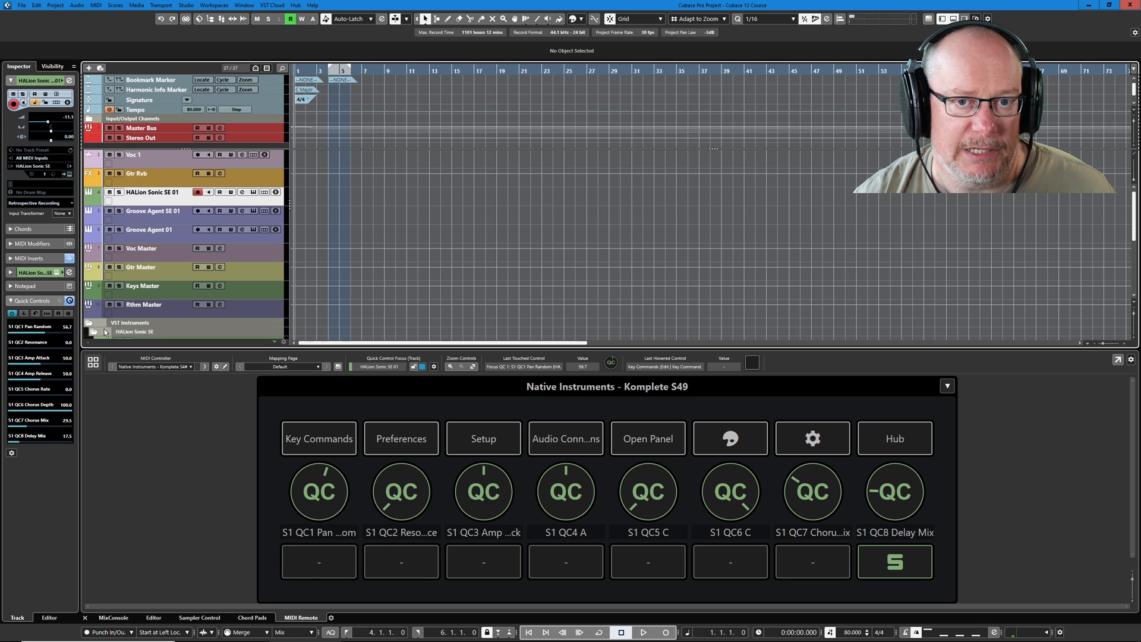
Open HALion Sonic SE's instrument window from the VST Instruments folder.
left_click(253, 192)
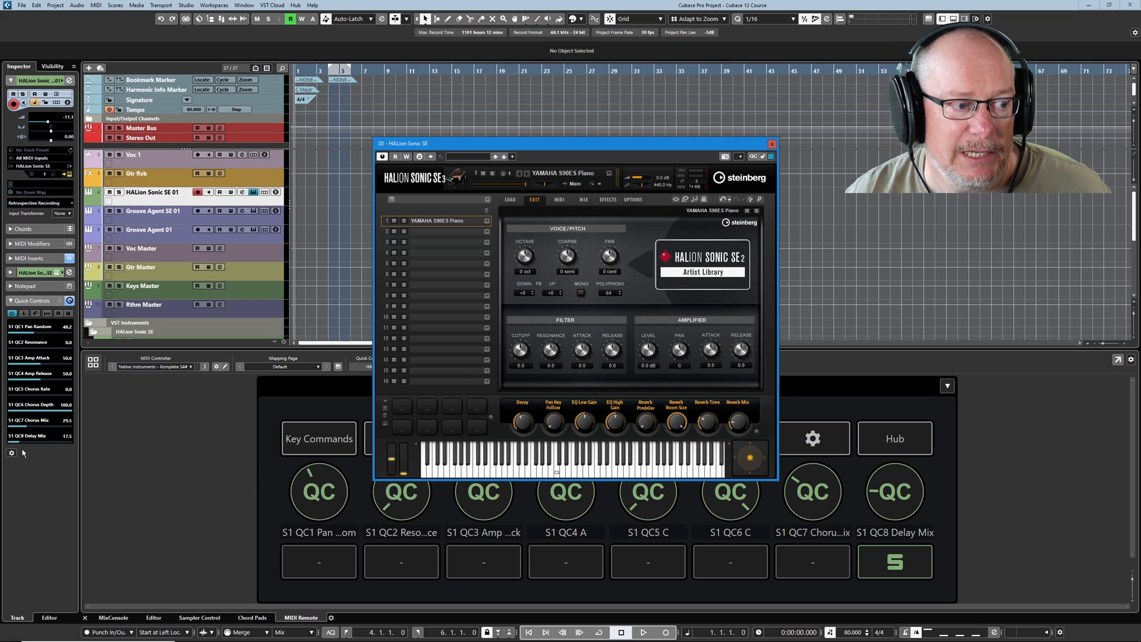
mouse_move(89, 417)
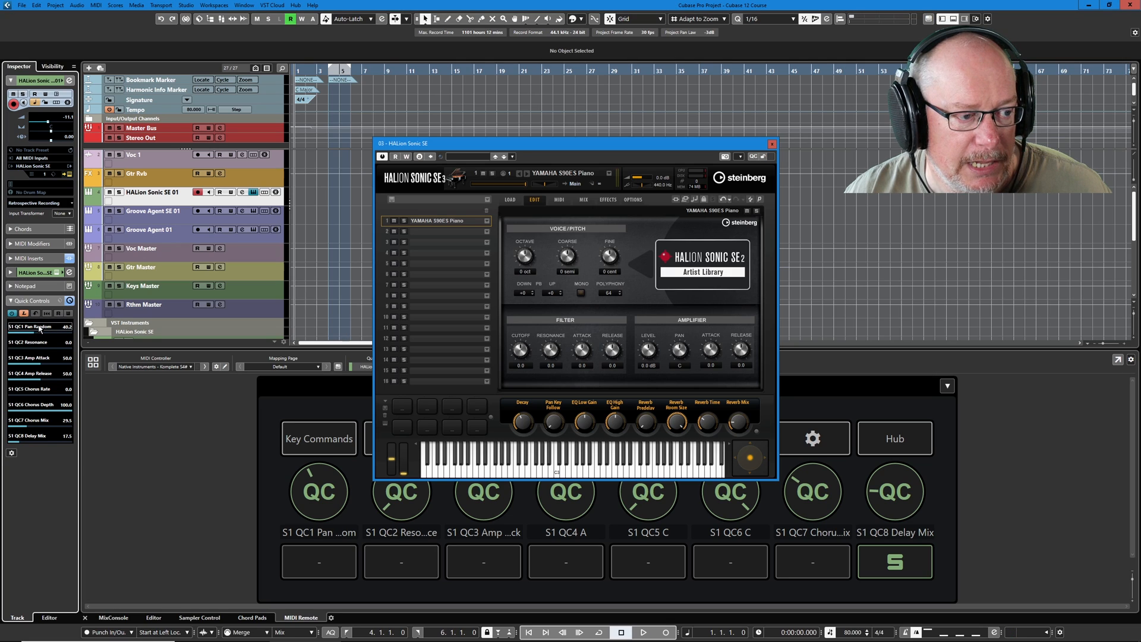
Assign HALion's Fine tuning knob to Quick Control 1, then close the instrument window.
right_click(609, 255)
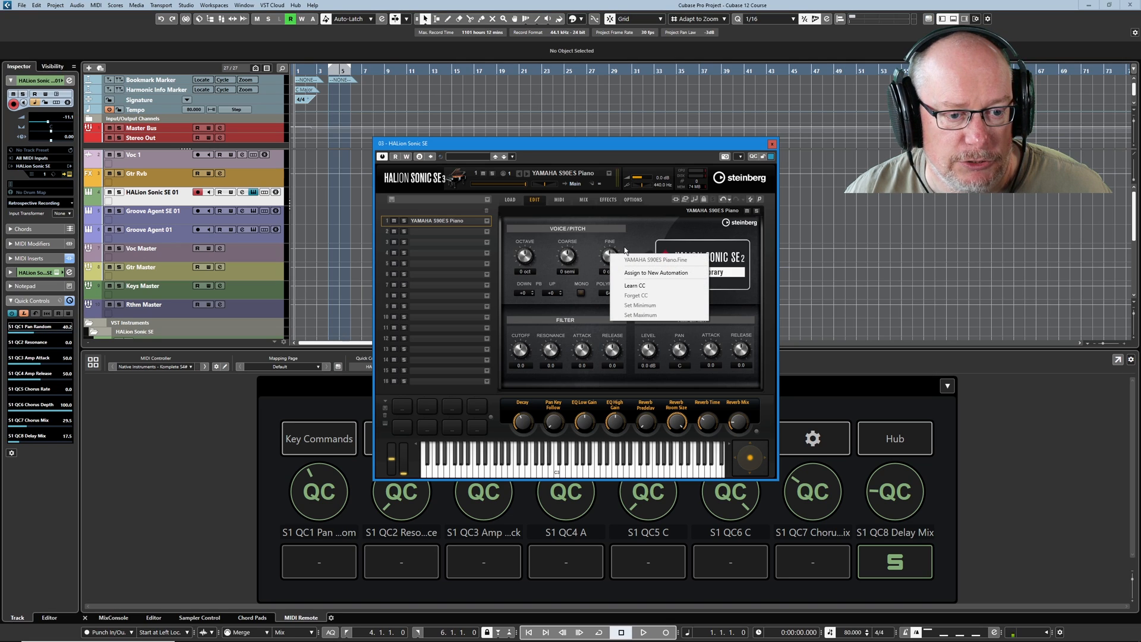
left_click(656, 272)
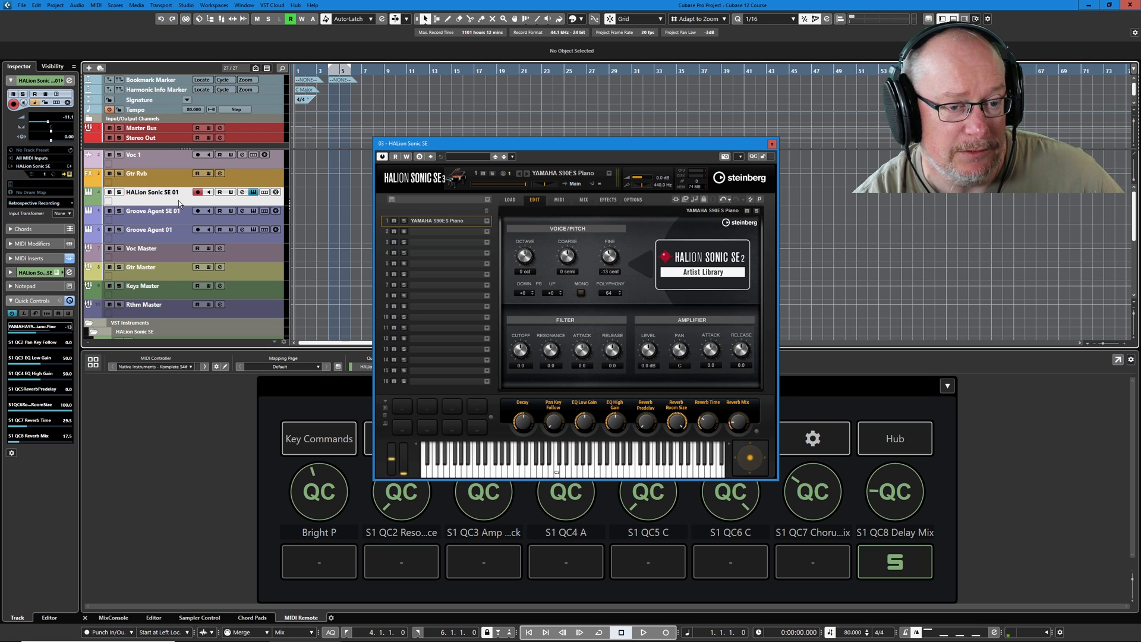
mouse_move(641, 146)
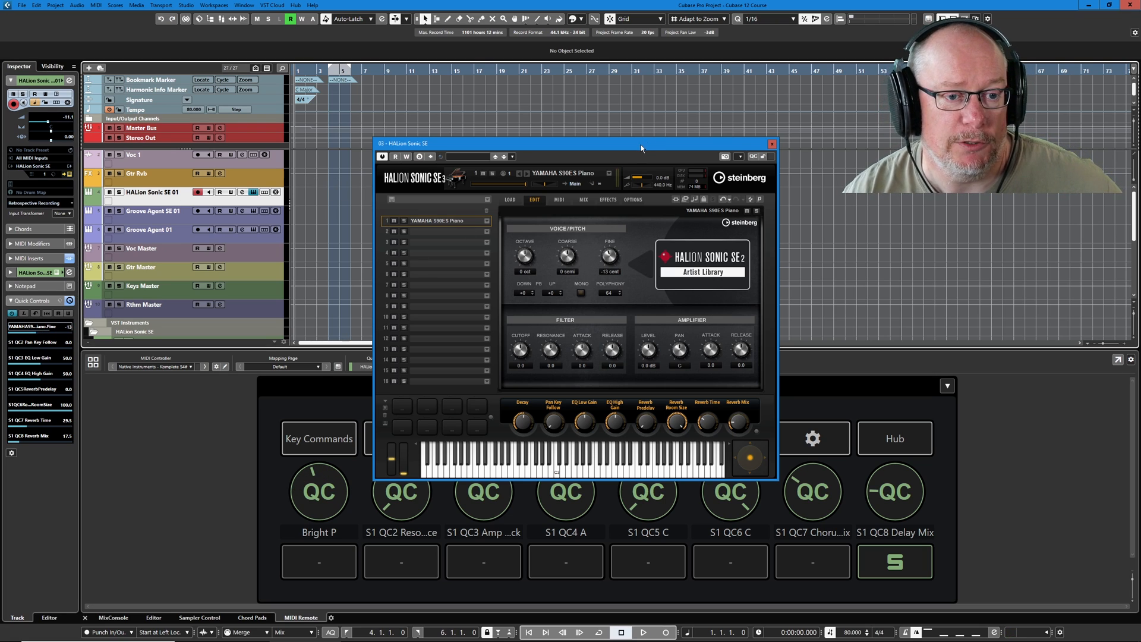
mouse_move(724, 162)
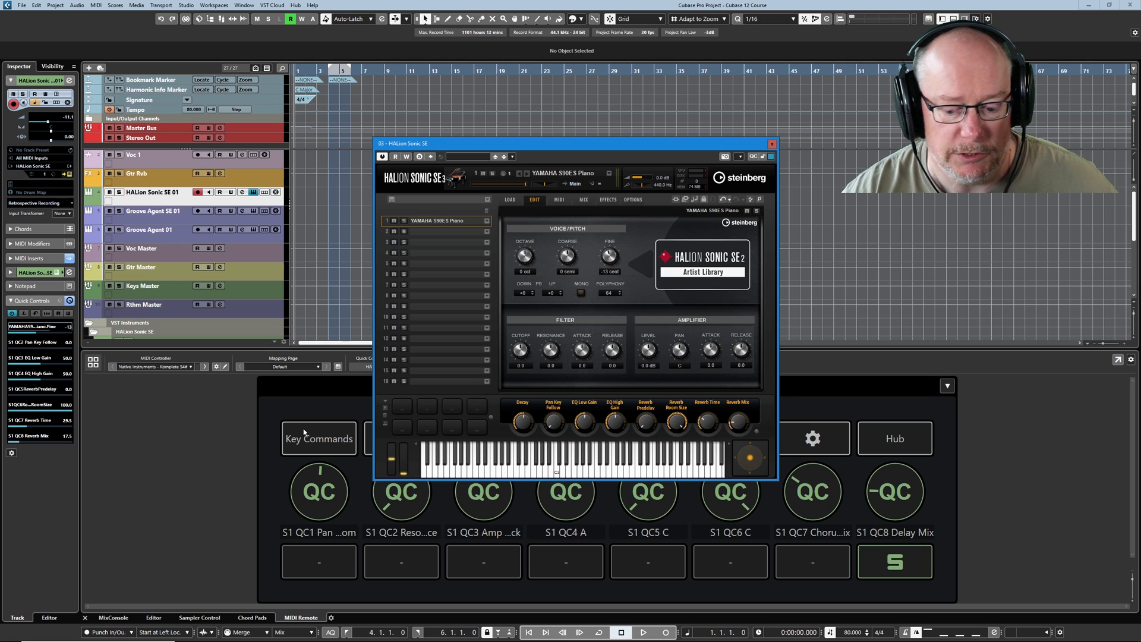
mouse_move(304, 432)
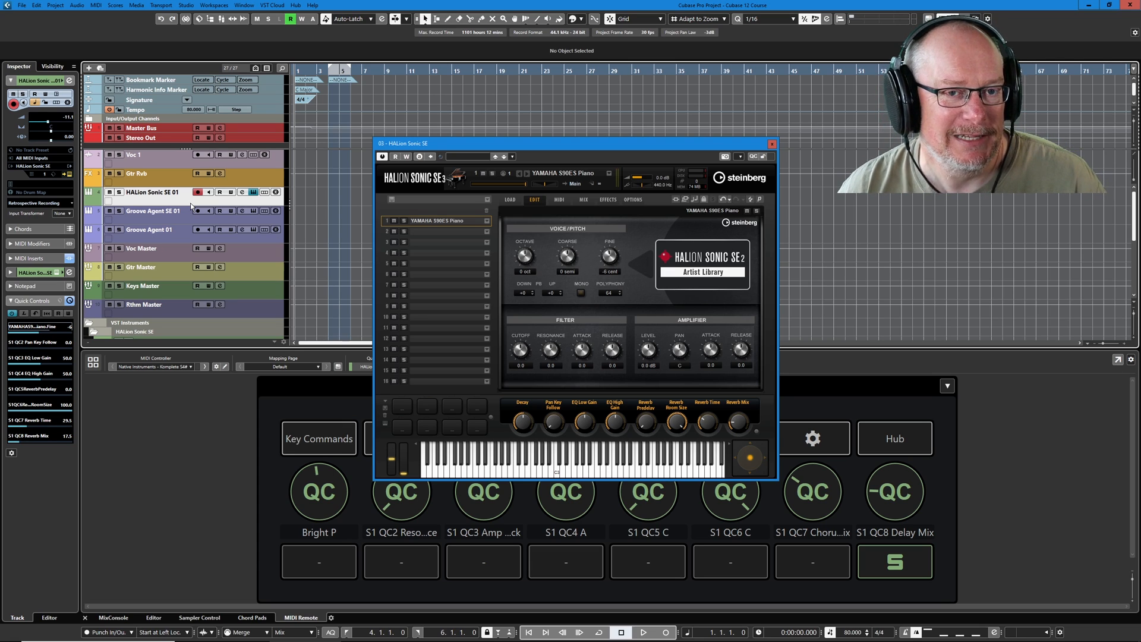
left_click(771, 145)
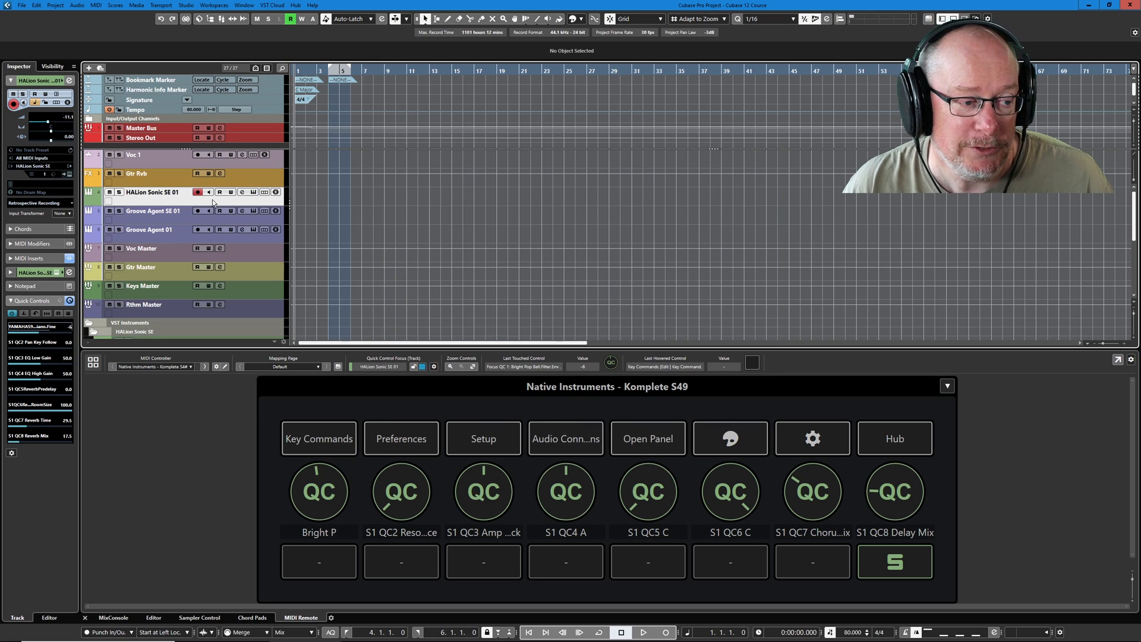